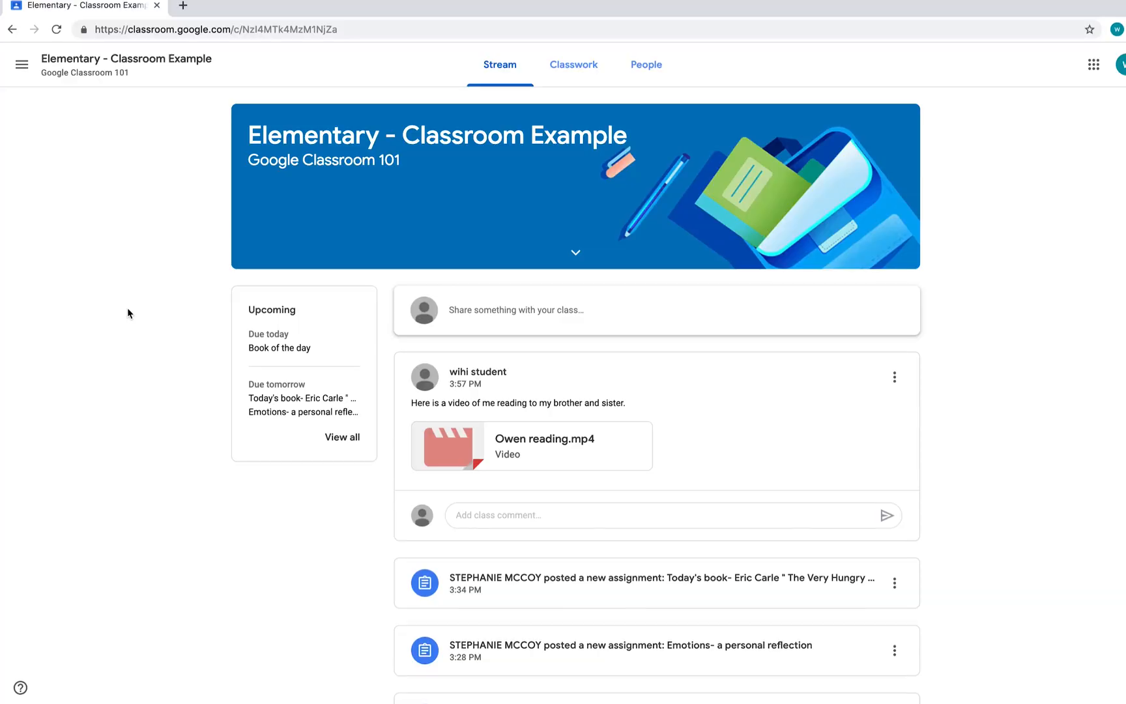
pyautogui.moveTo(132, 321)
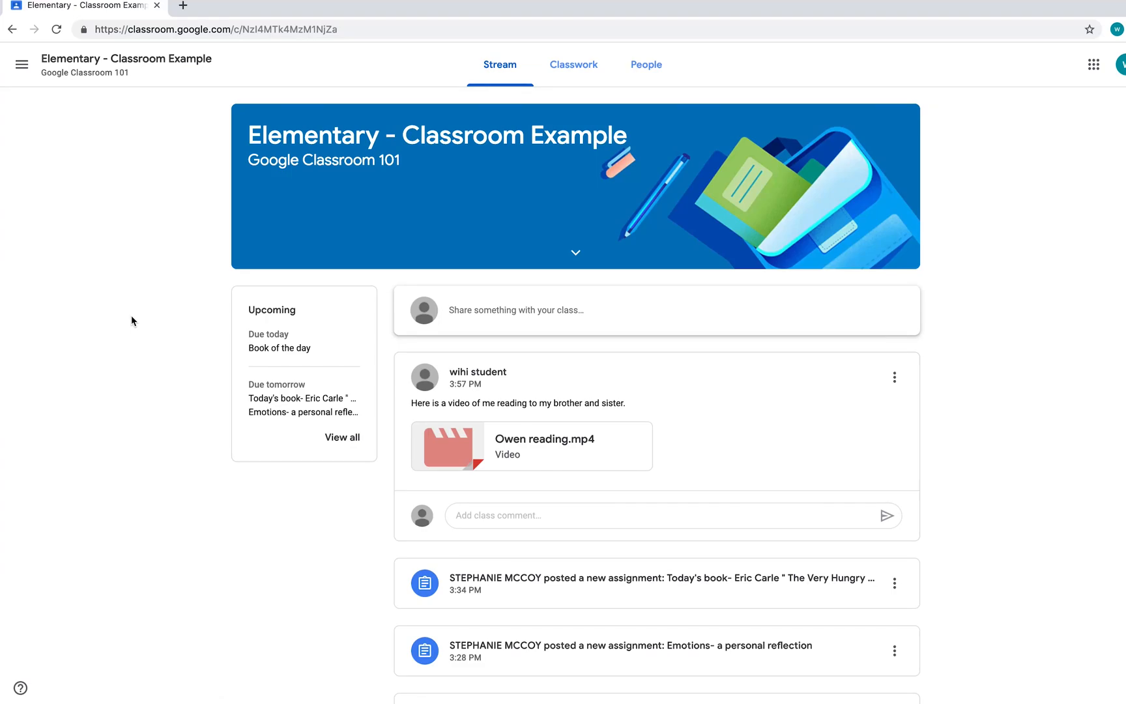
pyautogui.moveTo(499, 64)
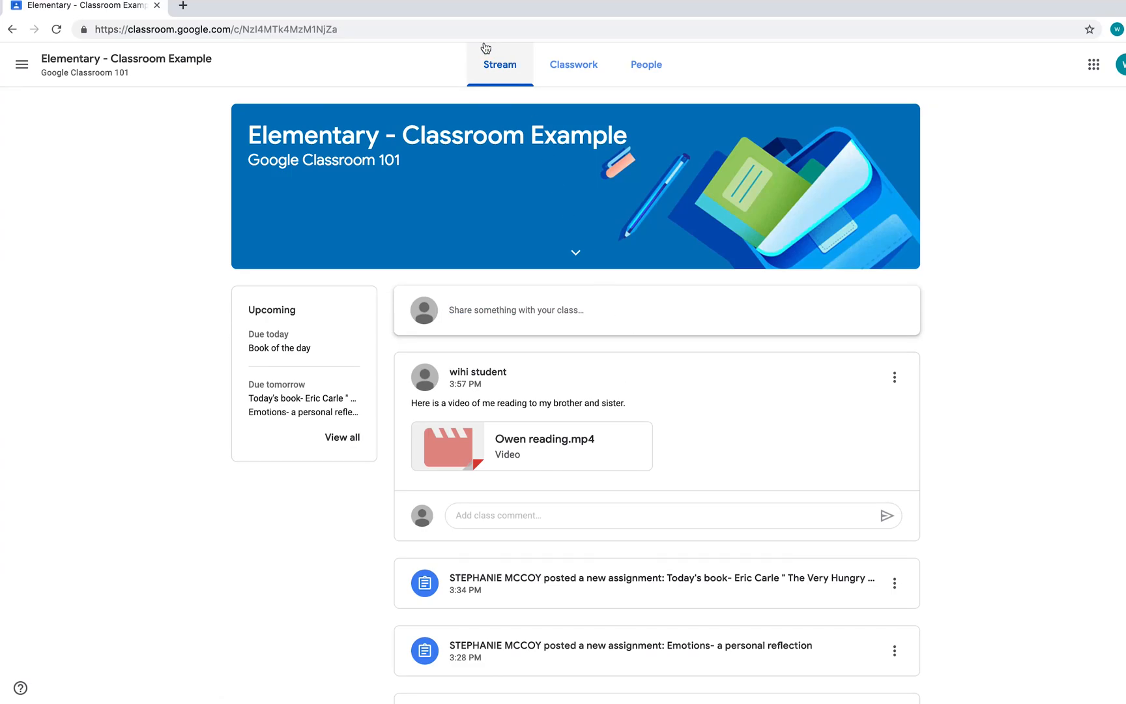
# - Play a student's reading video, then open the Book of the day read-aloud video
pyautogui.scroll(-3)
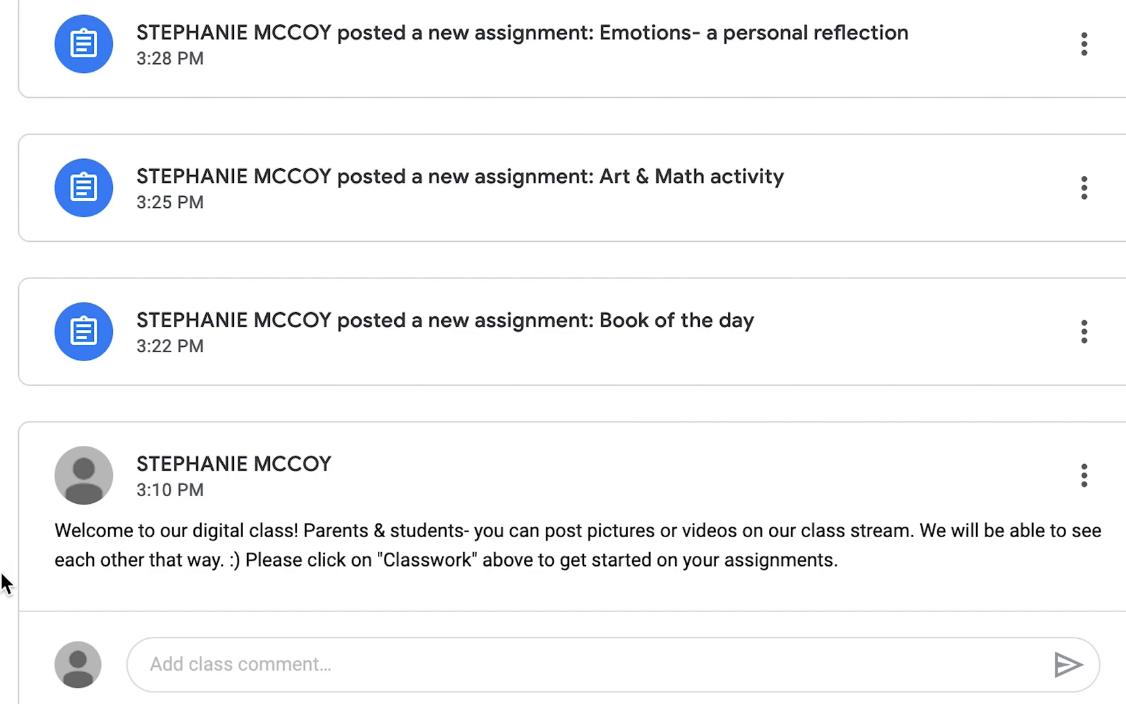
pyautogui.moveTo(501, 654)
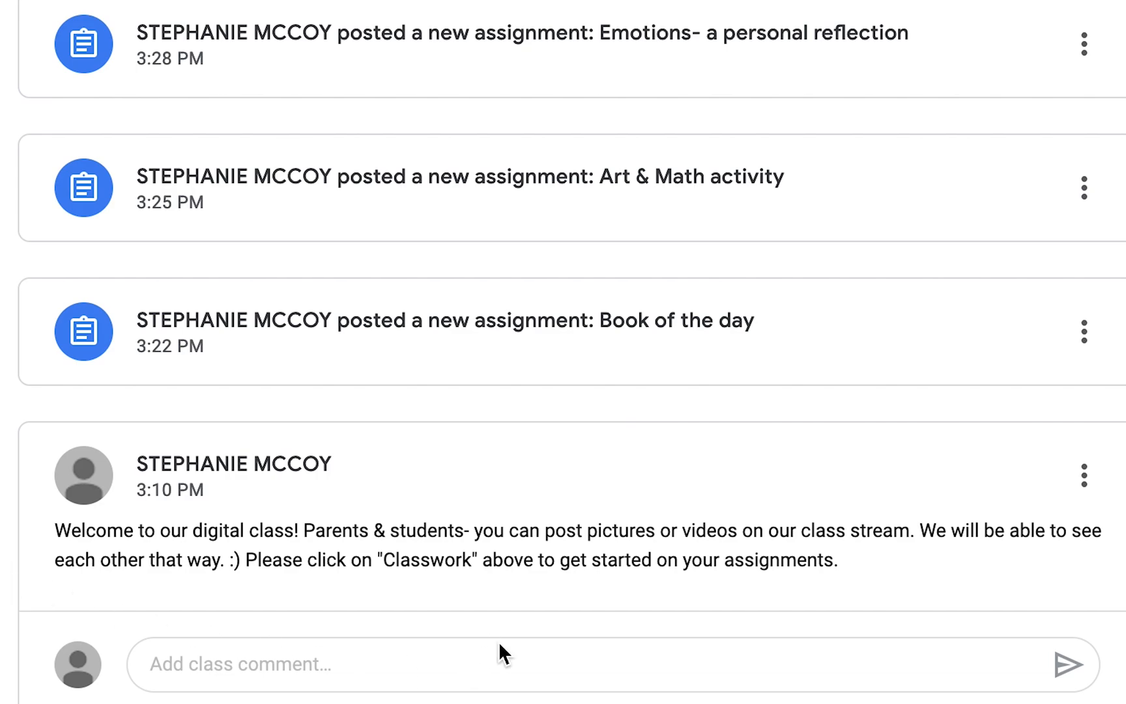
pyautogui.moveTo(727, 422)
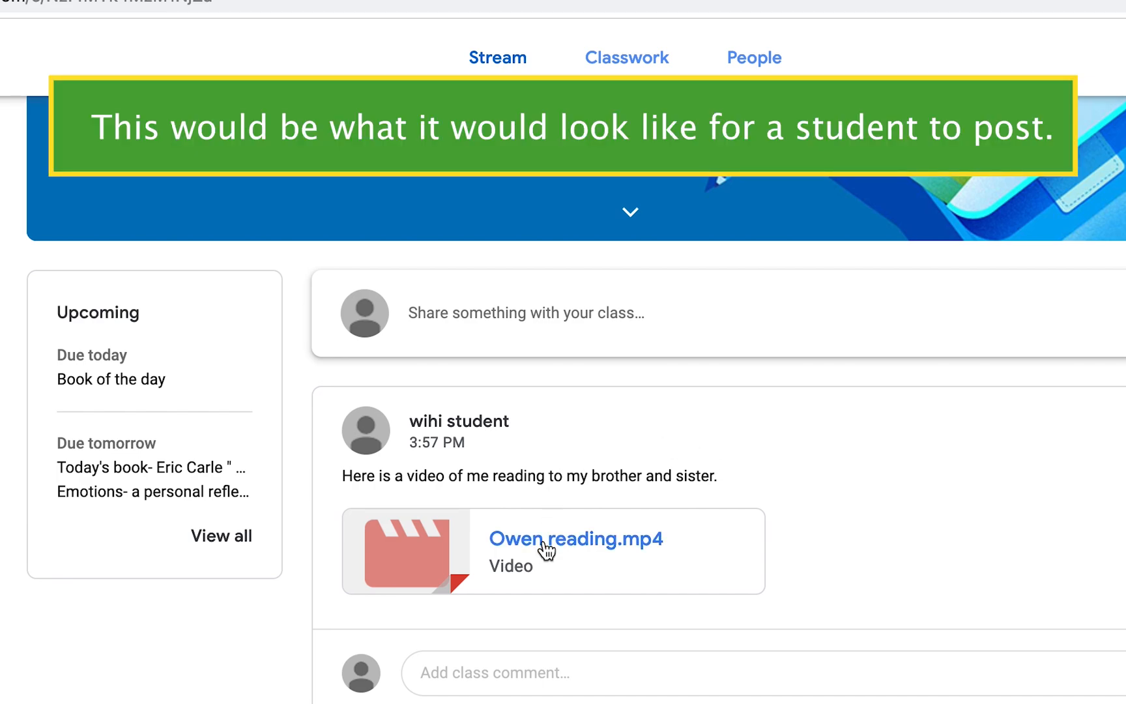
pyautogui.click(575, 539)
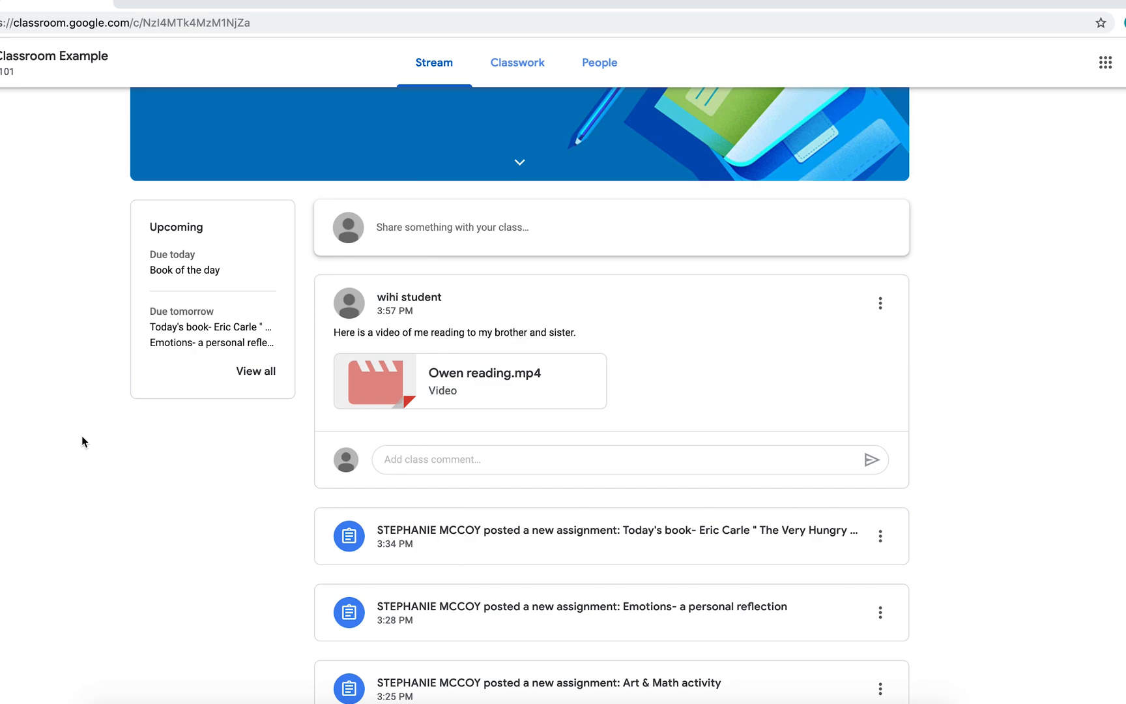
pyautogui.moveTo(472, 357)
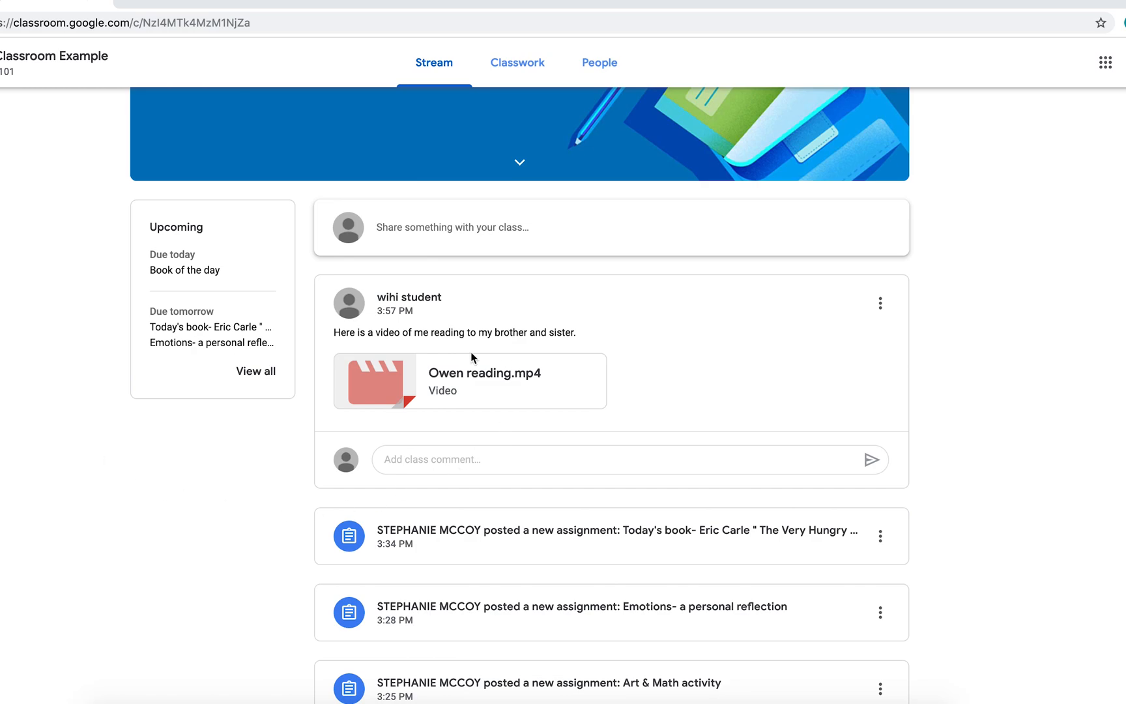
pyautogui.moveTo(656, 382)
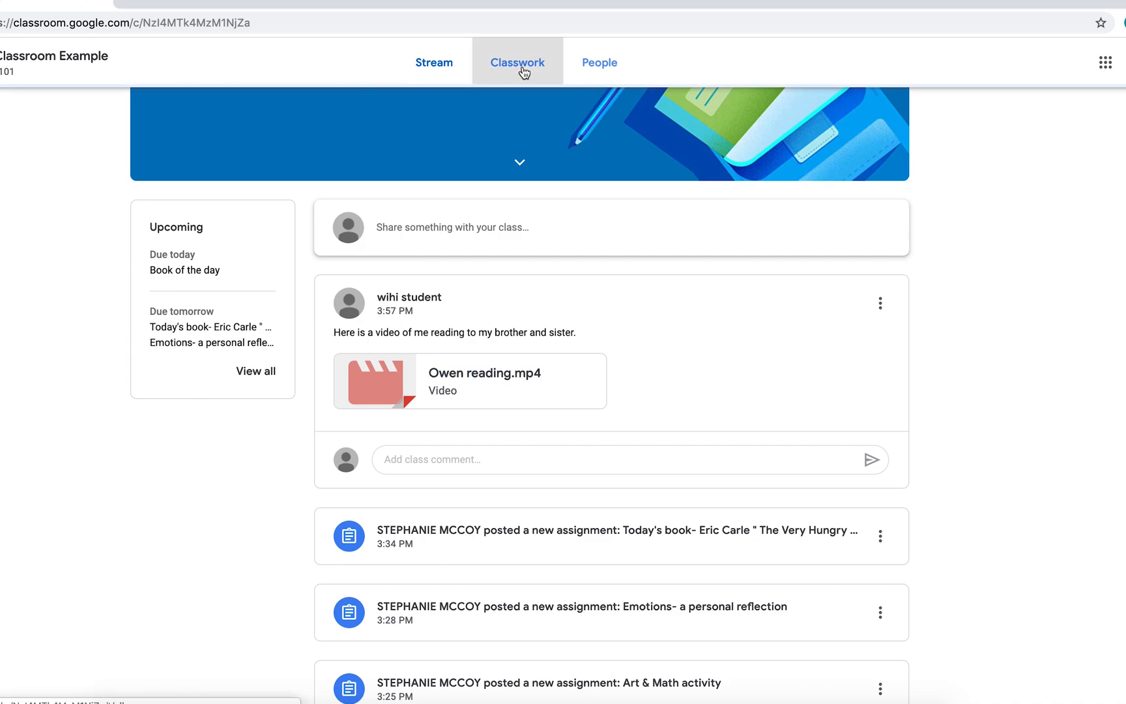
pyautogui.click(516, 62)
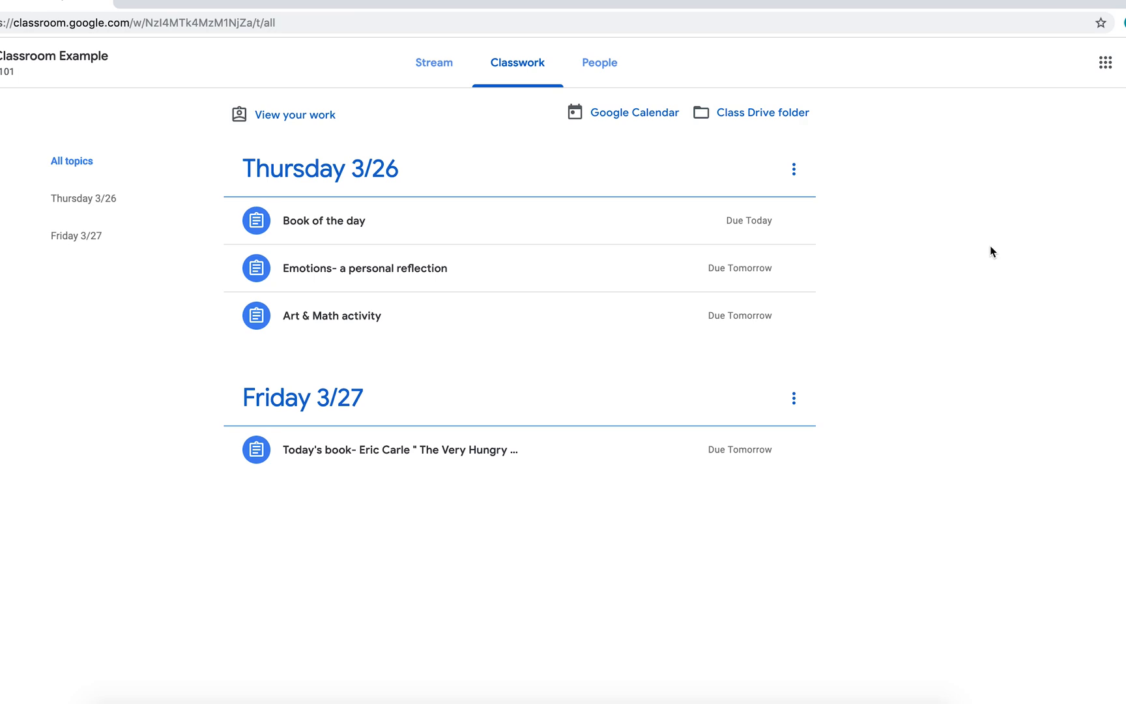
pyautogui.moveTo(19, 405)
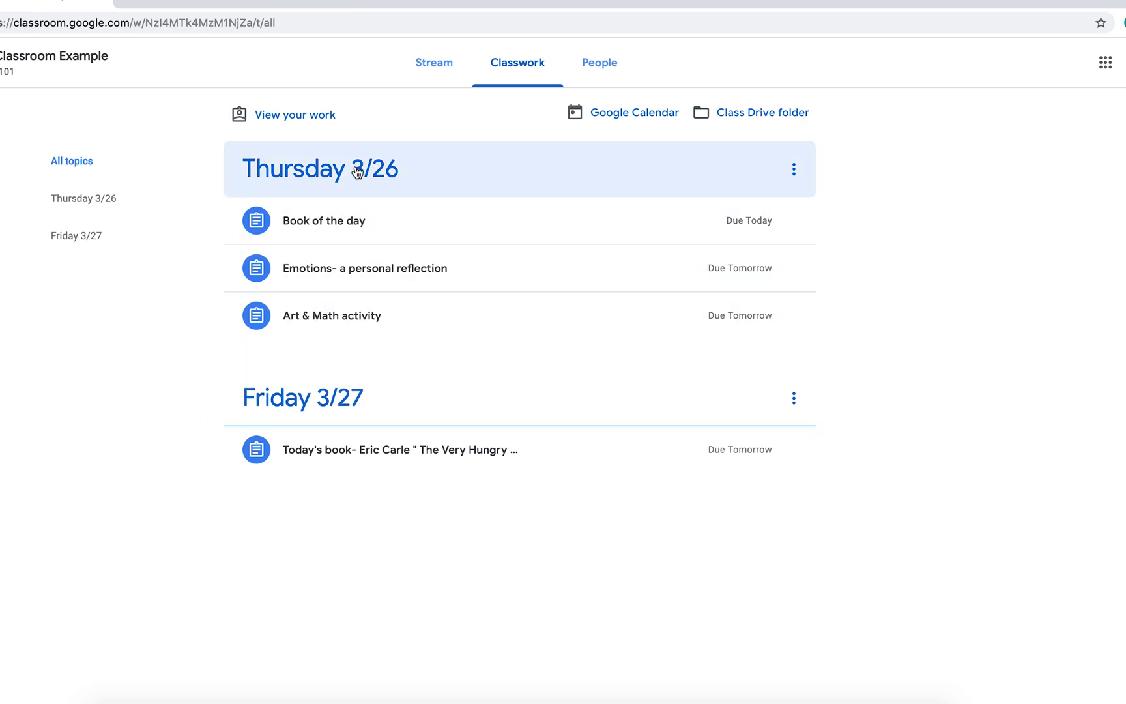
pyautogui.moveTo(373, 190)
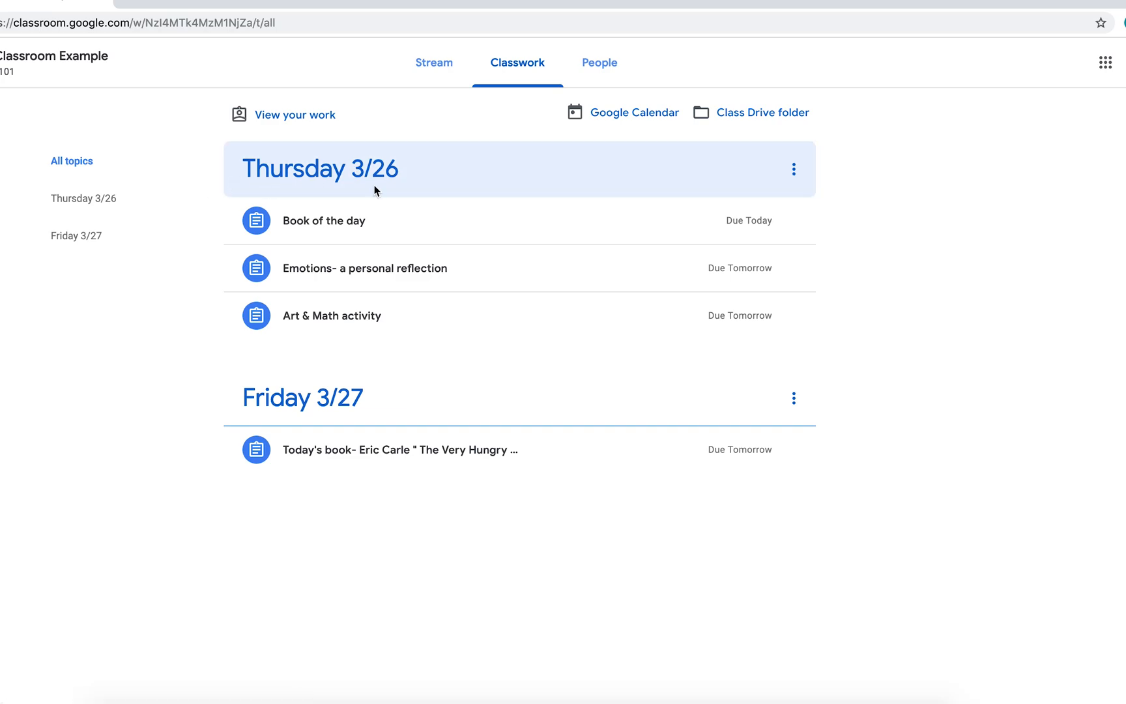
pyautogui.moveTo(338, 220)
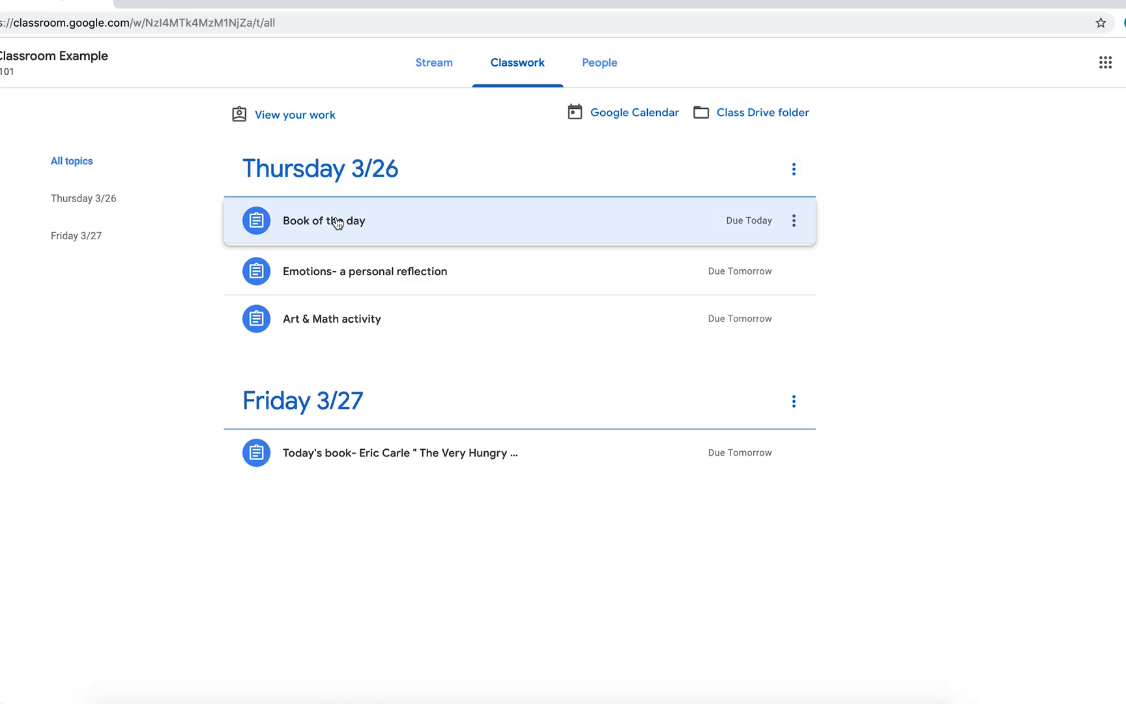
pyautogui.click(324, 220)
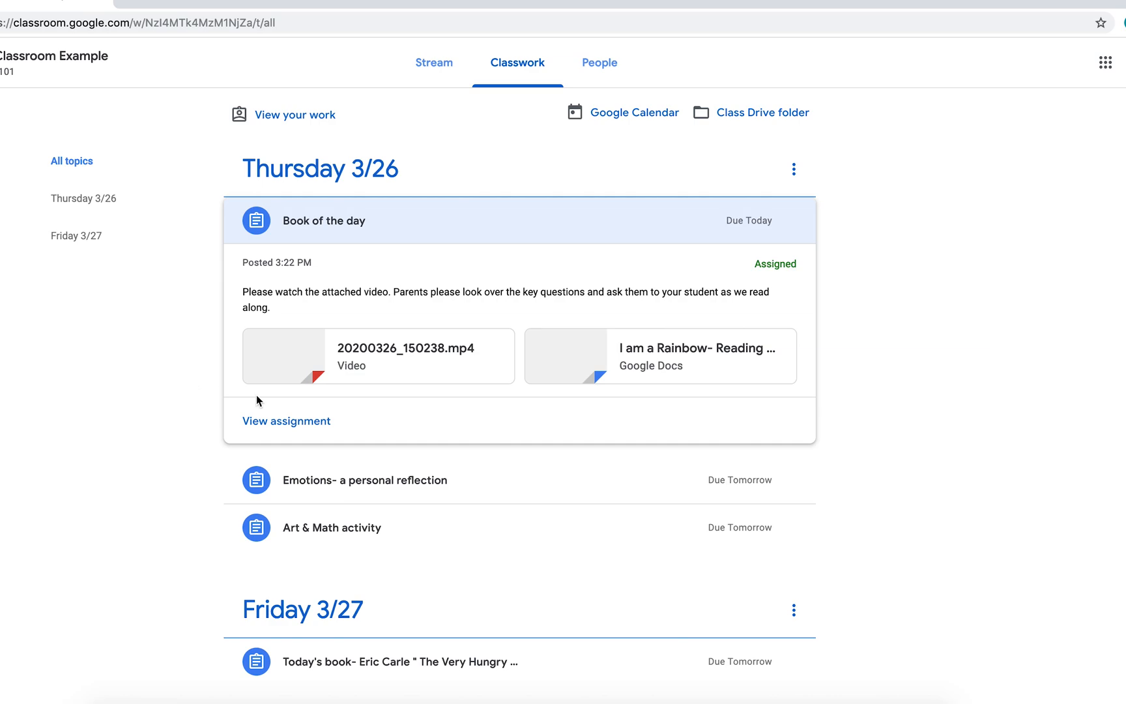
pyautogui.click(283, 356)
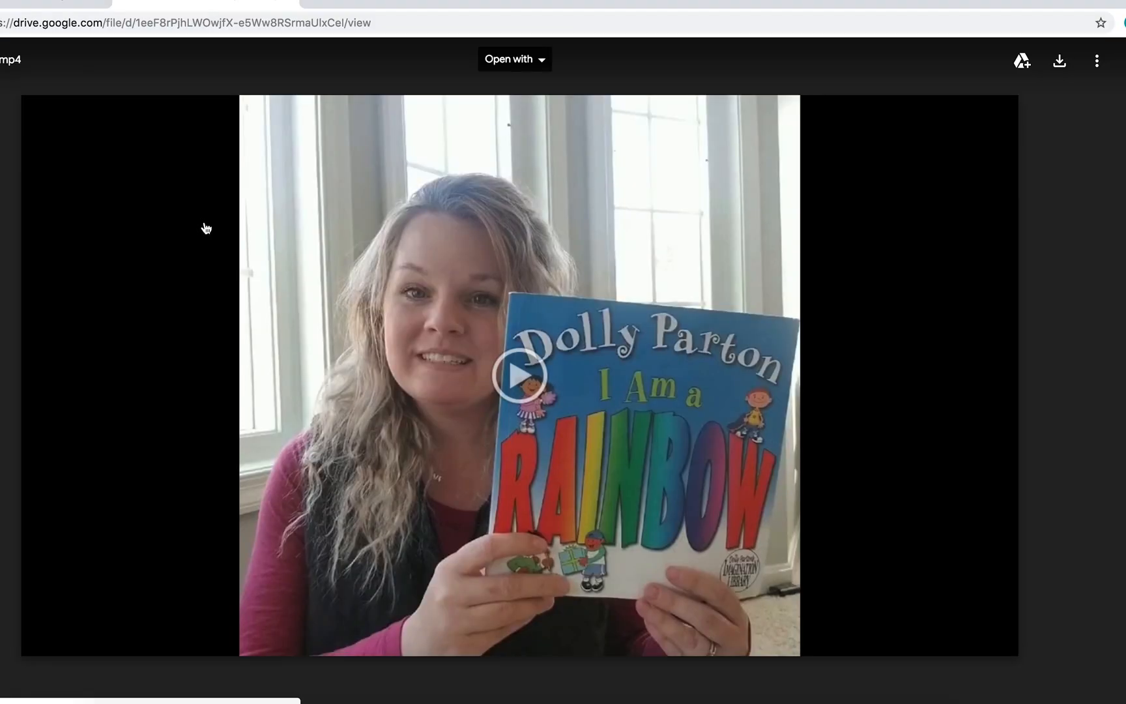
# - Play the 'I Am a Rainbow' read-aloud video in the Drive preview
pyautogui.click(519, 374)
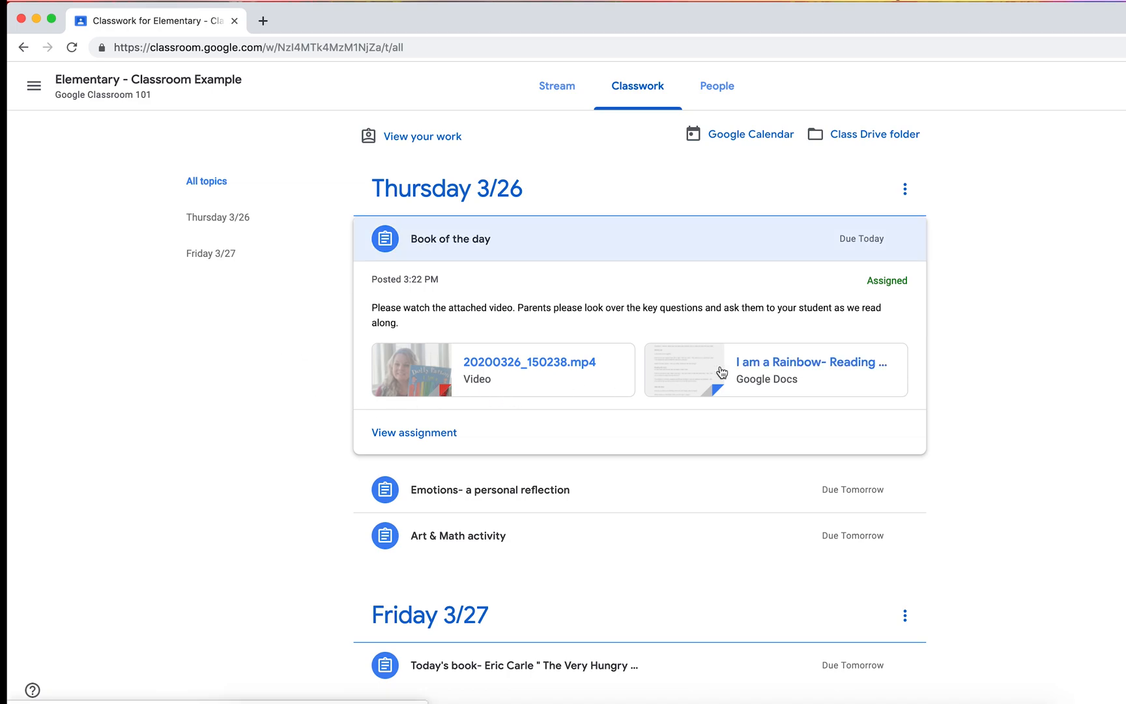
# - Open the 'I am a Rainbow- Reading points' document in Google Docs
pyautogui.click(811, 369)
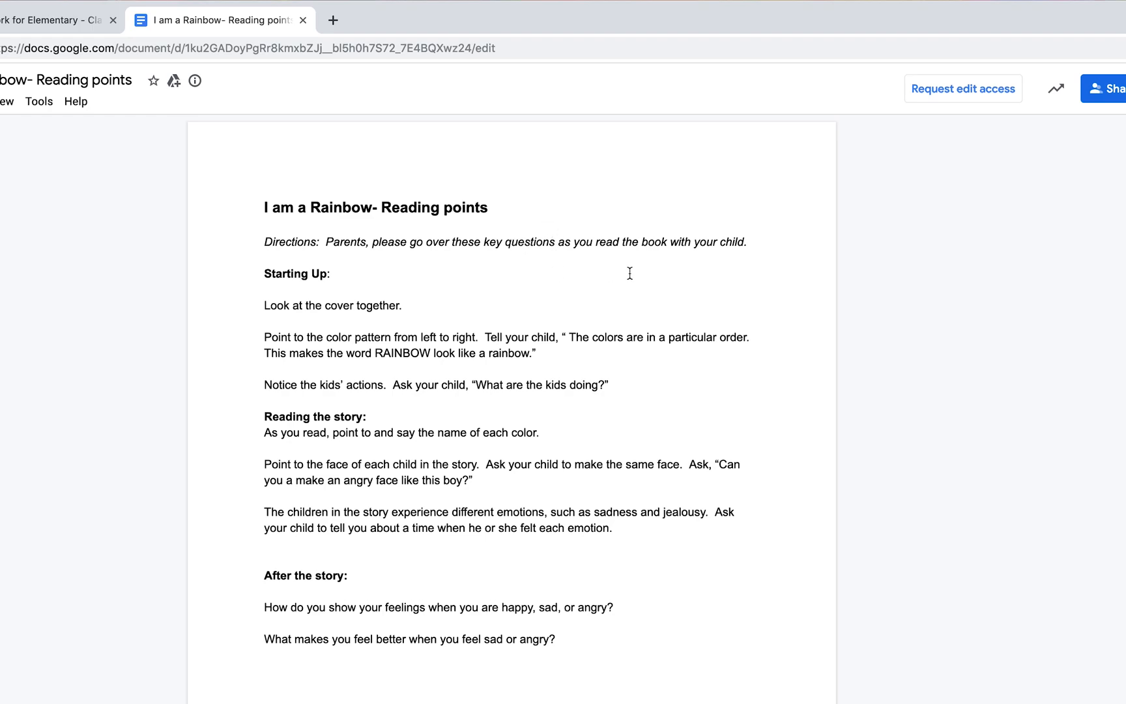
pyautogui.moveTo(349, 292)
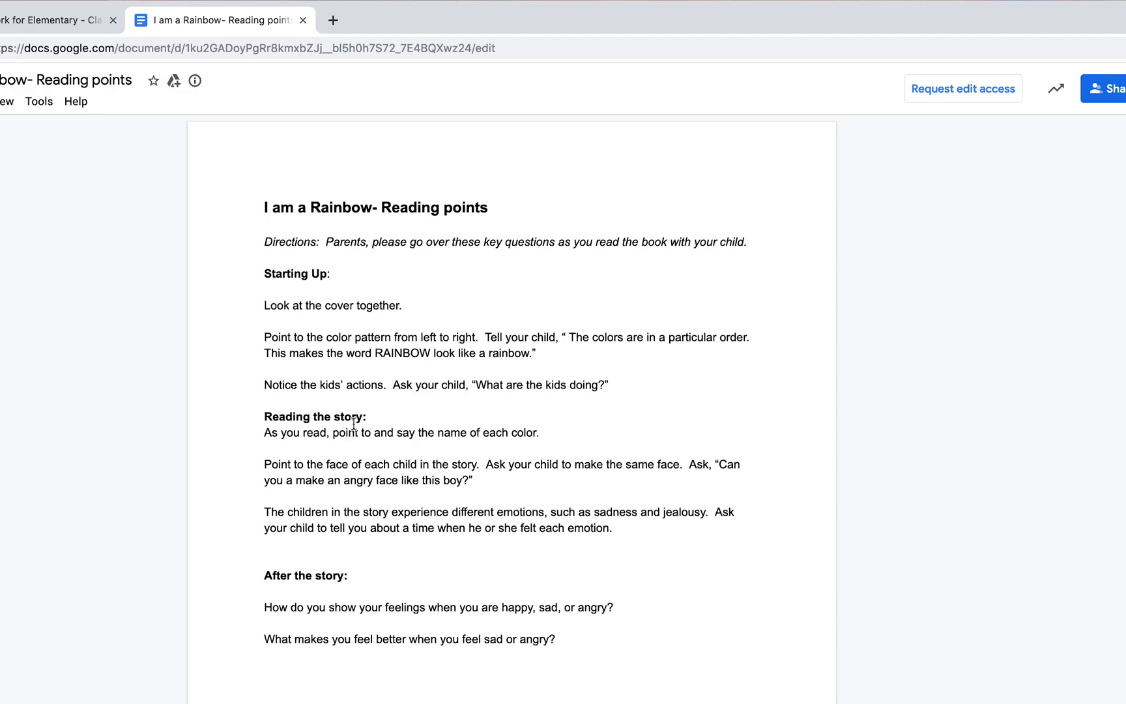
pyautogui.moveTo(298, 20)
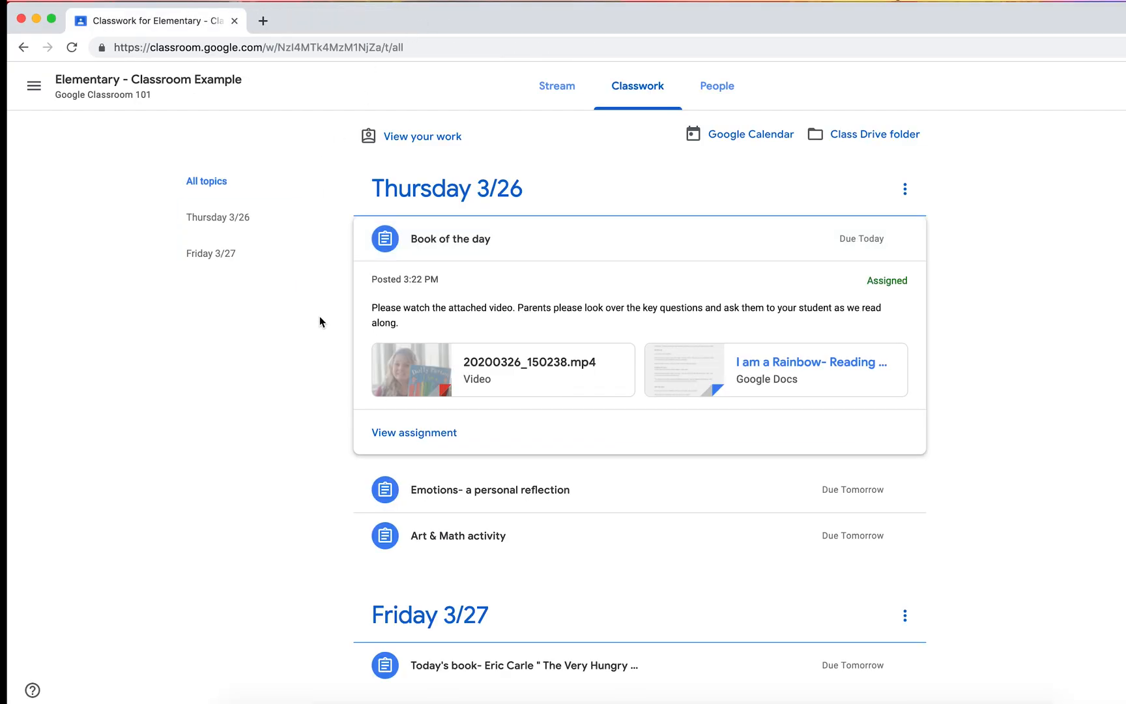
pyautogui.moveTo(451, 478)
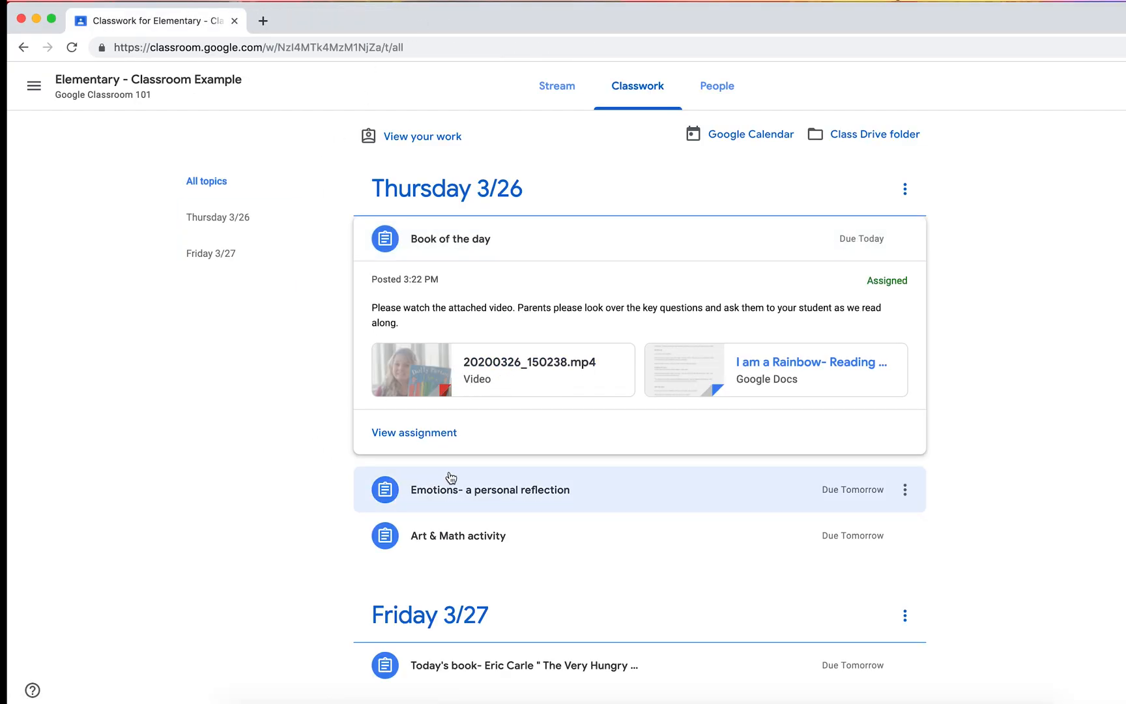
pyautogui.moveTo(464, 494)
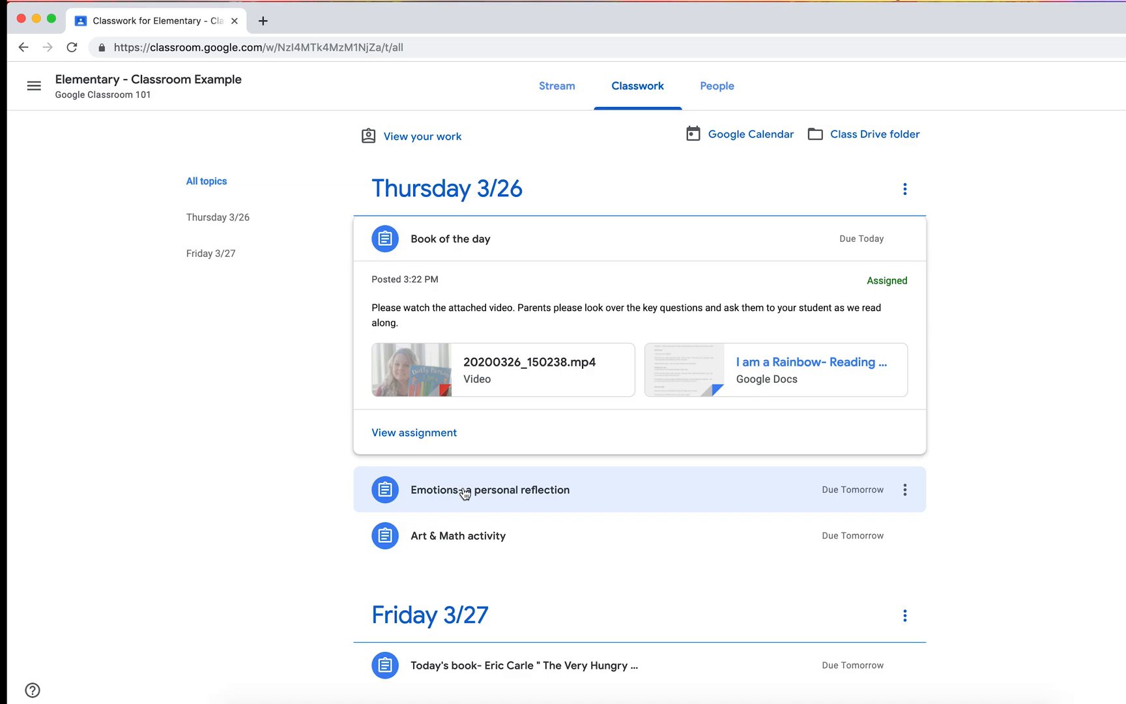
# - Expand 'Emotions- a personal reflection' and open its full 15-point assignment page
pyautogui.click(488, 488)
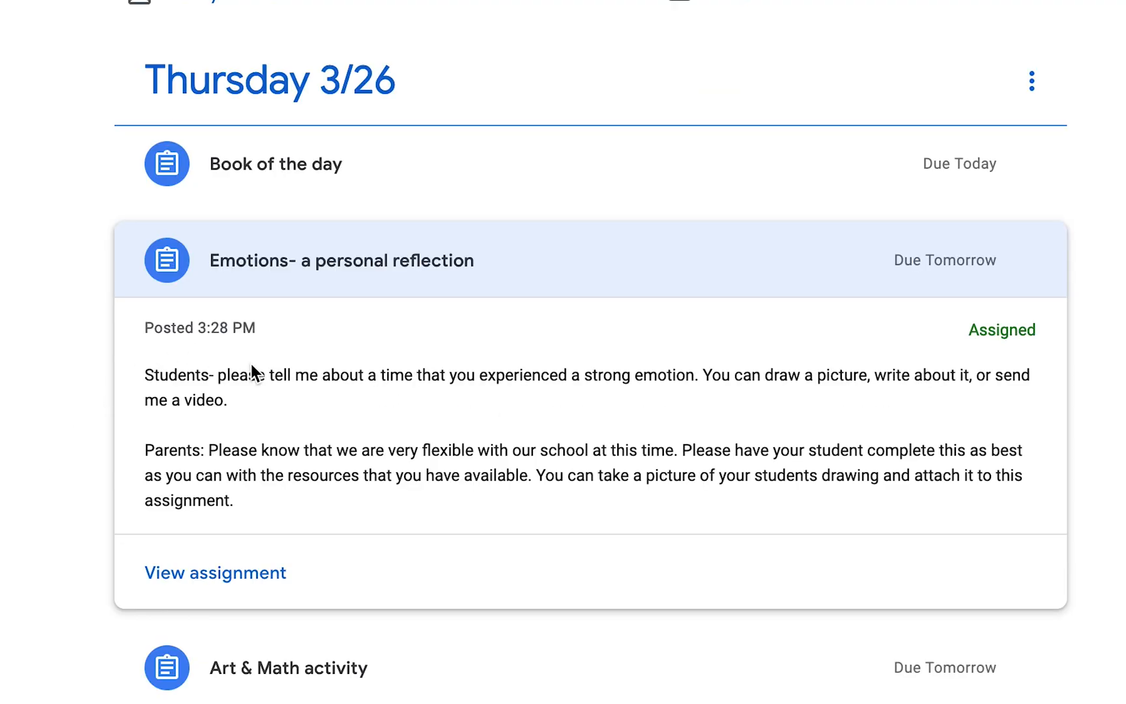
pyautogui.click(215, 573)
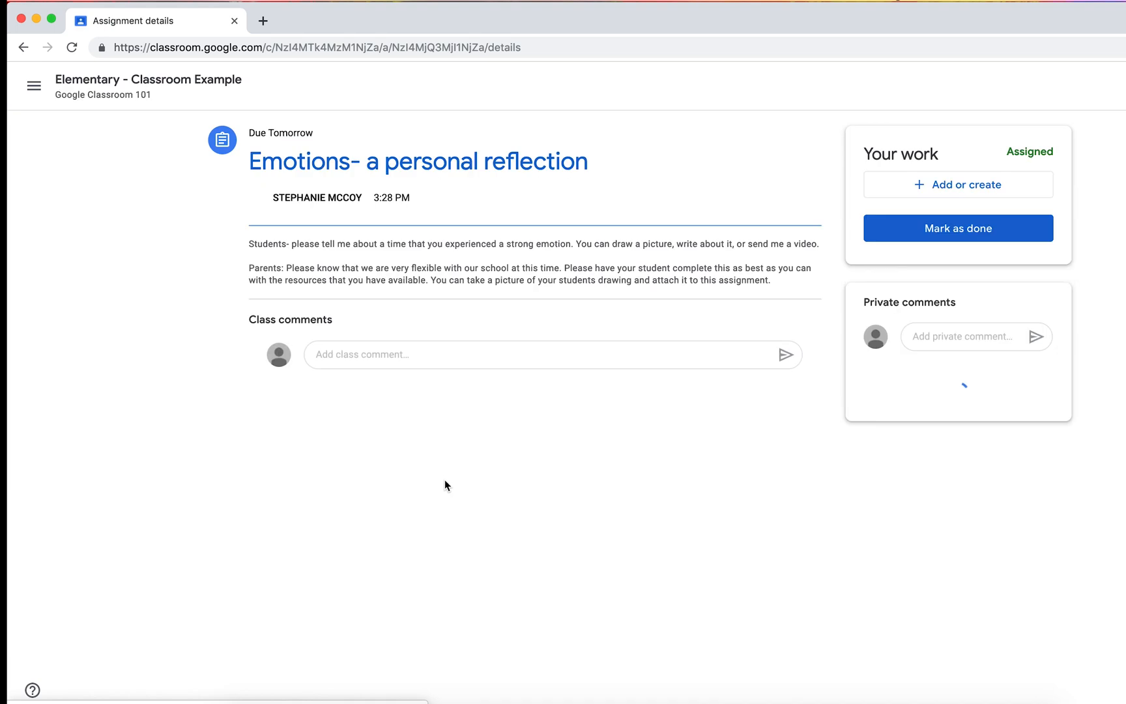
pyautogui.click(957, 184)
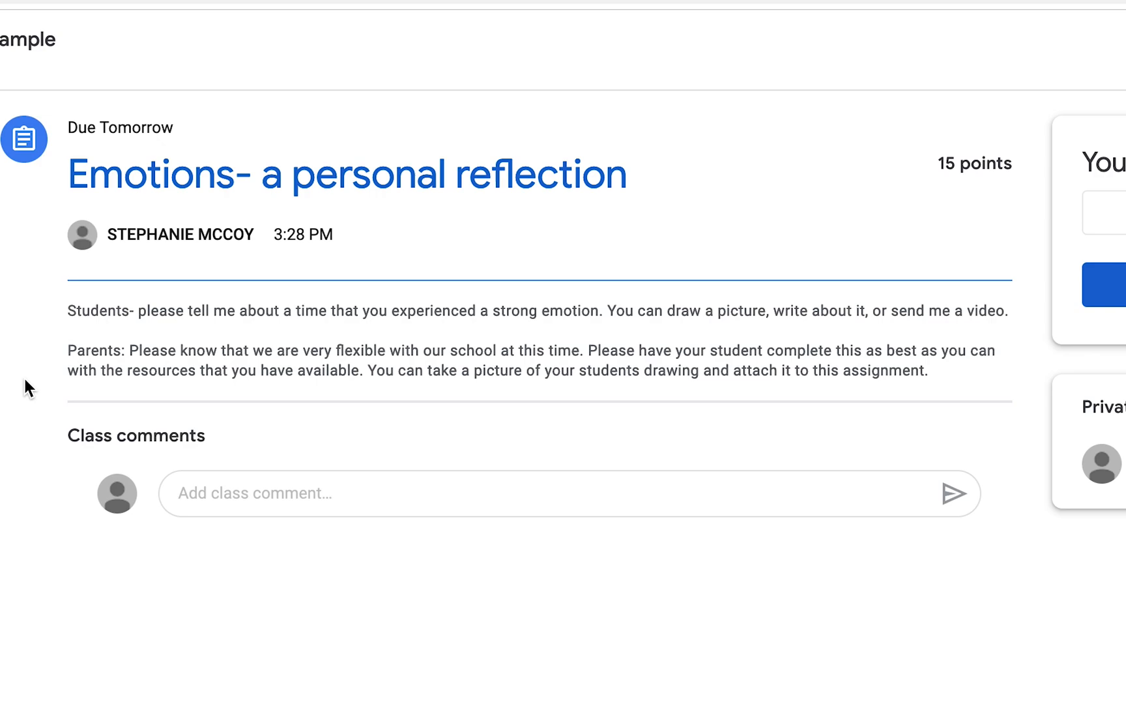
pyautogui.moveTo(100, 420)
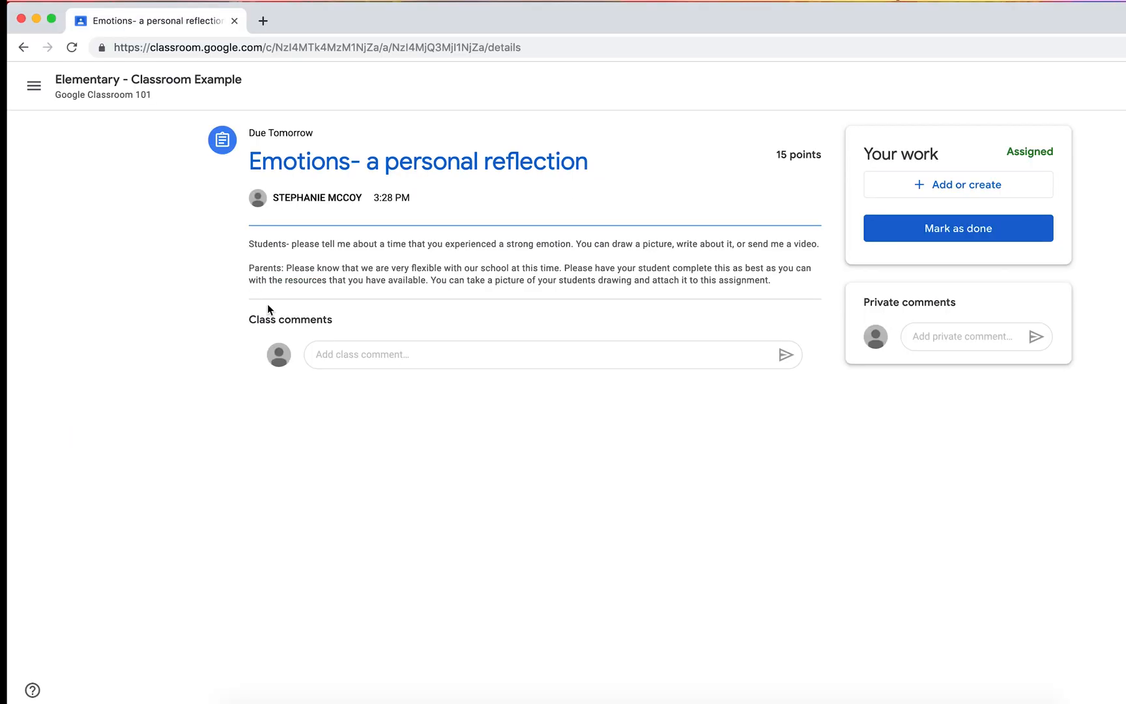
# - Open the Art & Math activity assignment and preview its rainbow color-by-number worksheet
pyautogui.click(23, 47)
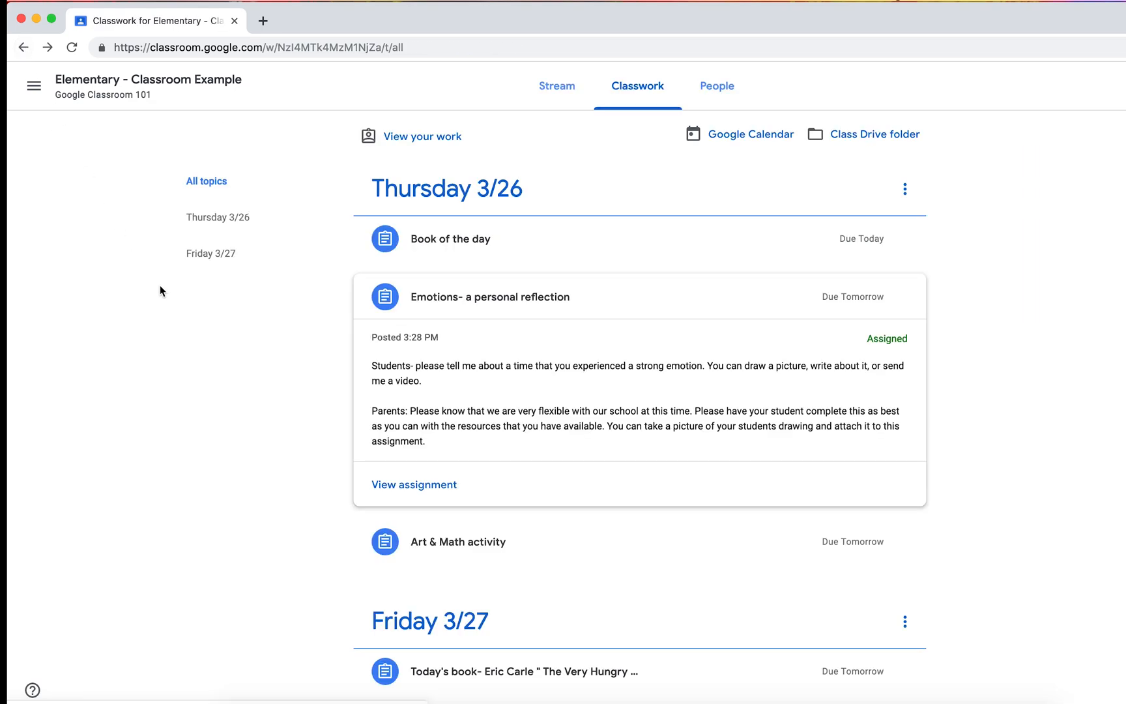
pyautogui.moveTo(176, 311)
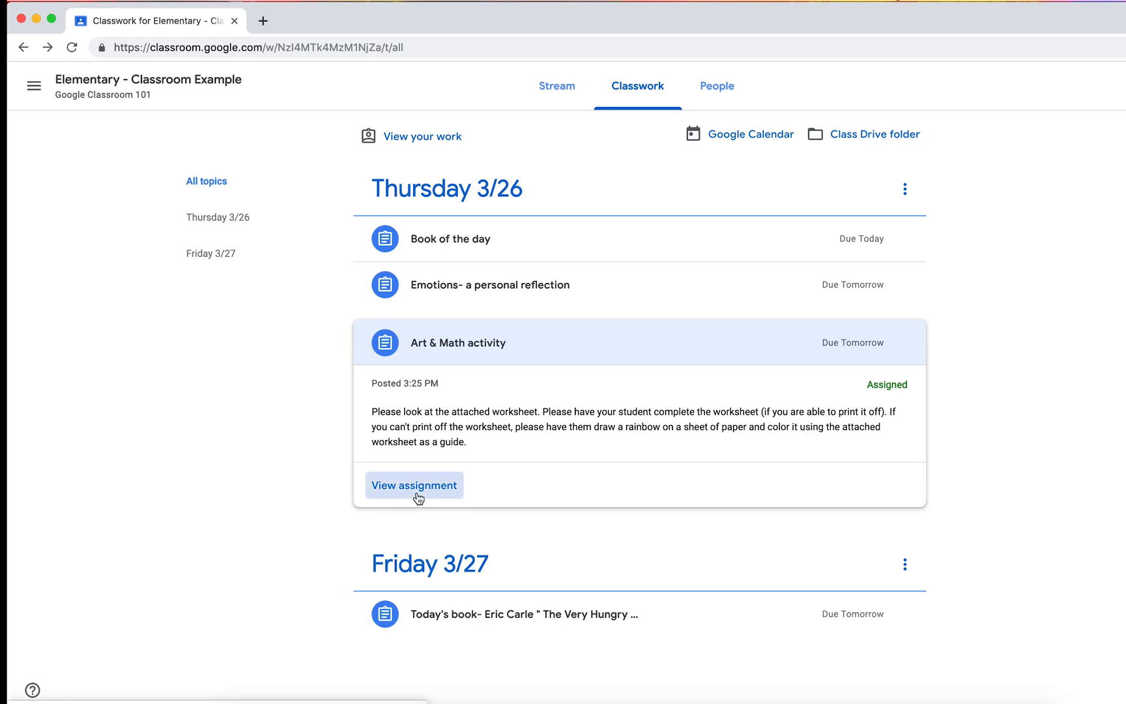
pyautogui.click(414, 485)
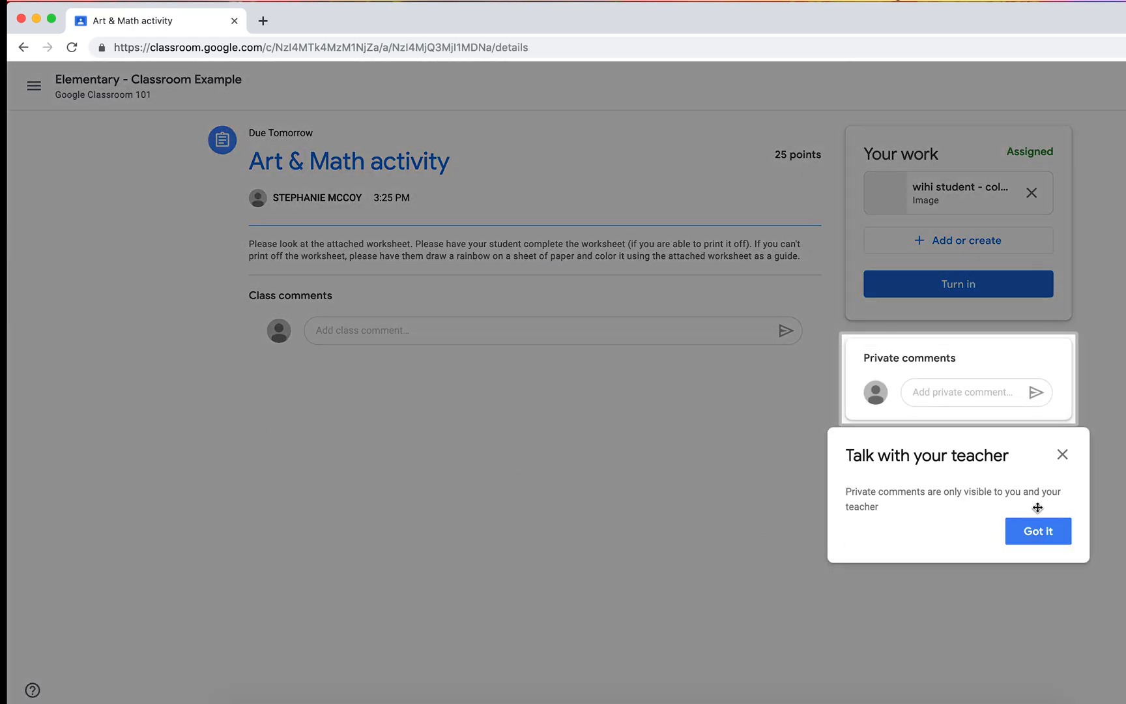
pyautogui.click(1037, 532)
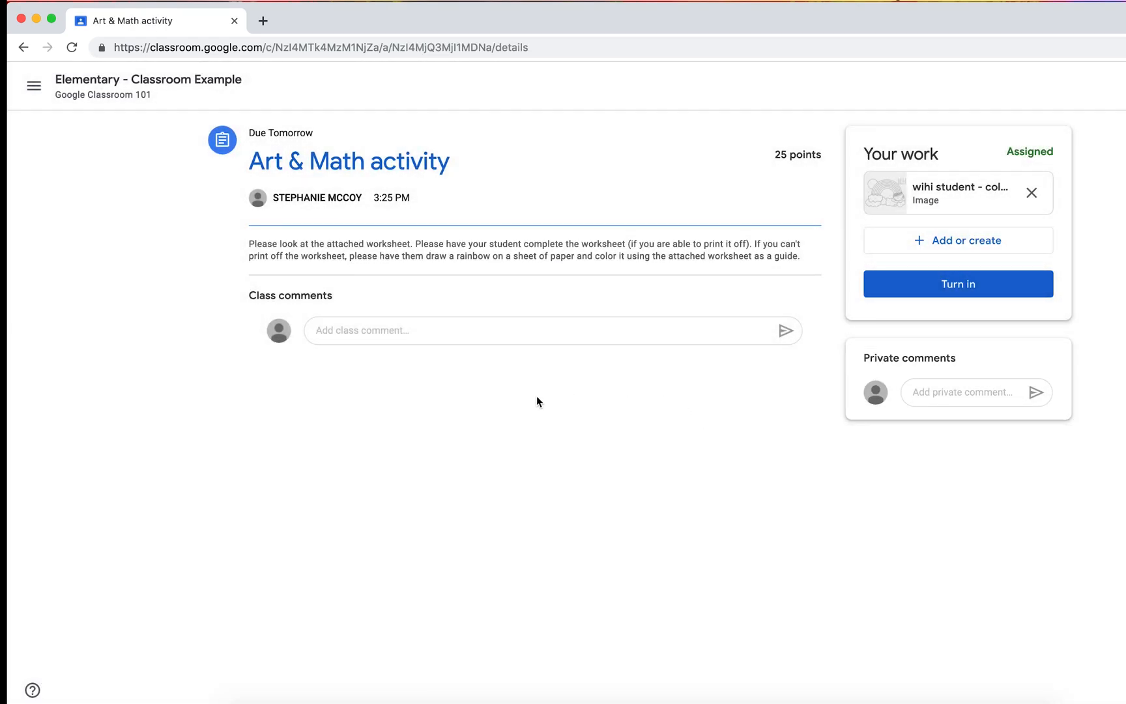
pyautogui.click(885, 192)
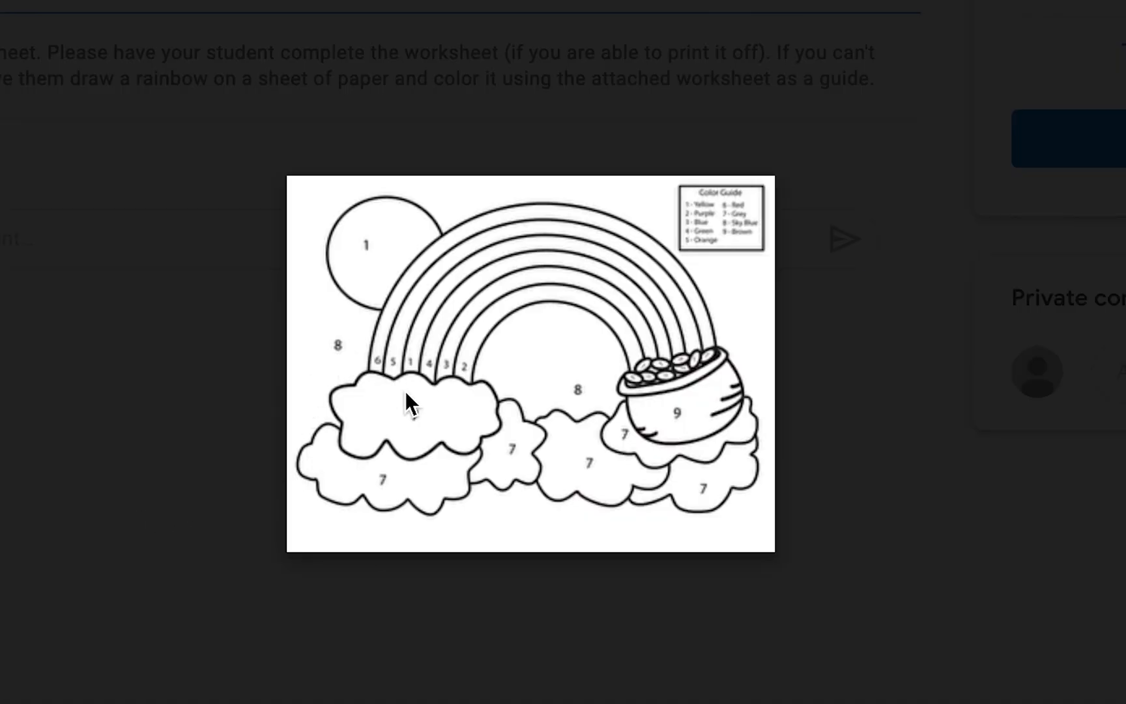
pyautogui.moveTo(603, 373)
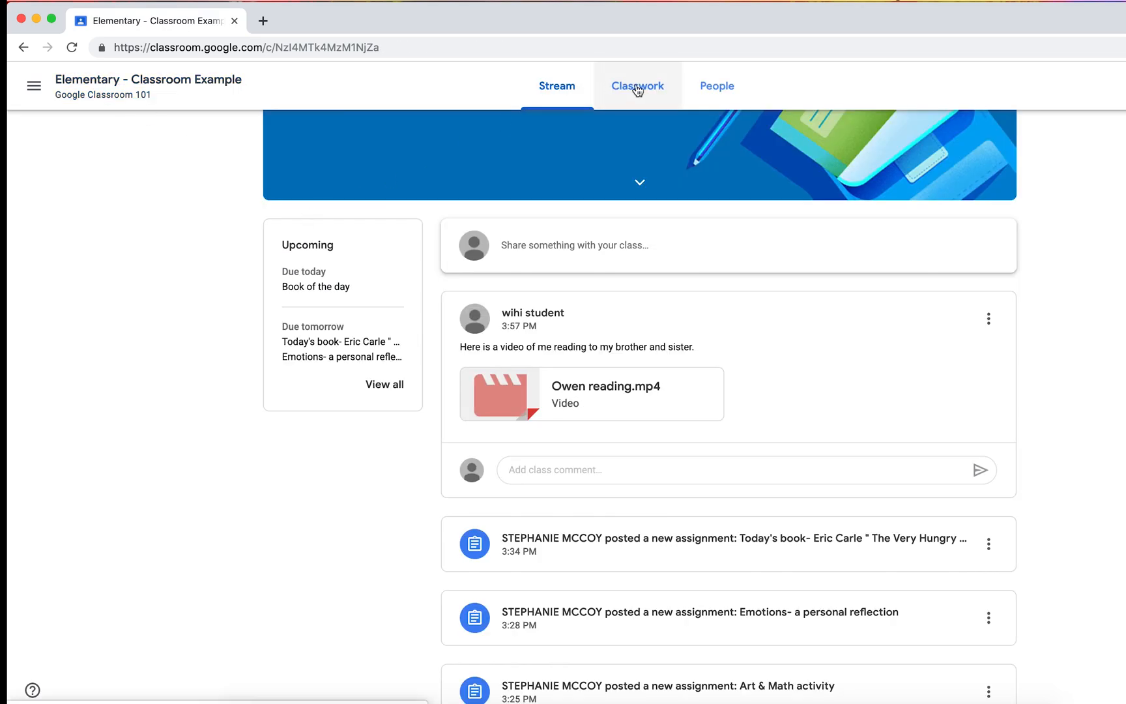
# - Expand the Friday 3/27 assignment and briefly play its Eric Carle caterpillar video
pyautogui.click(637, 85)
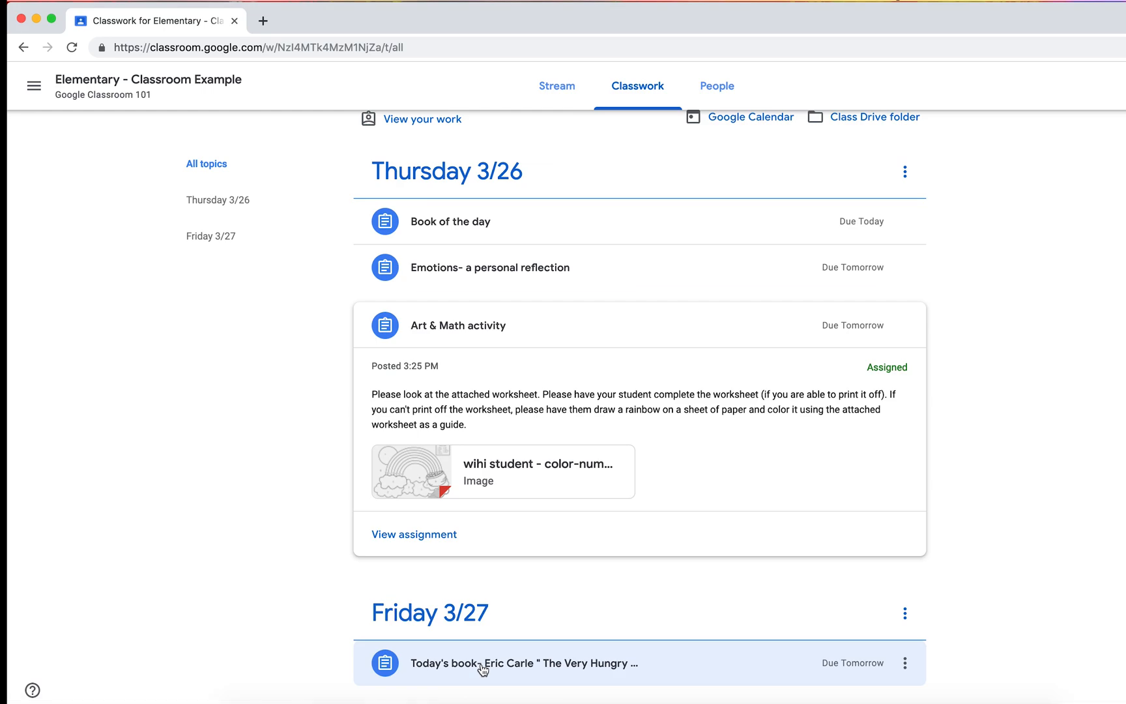
pyautogui.click(523, 662)
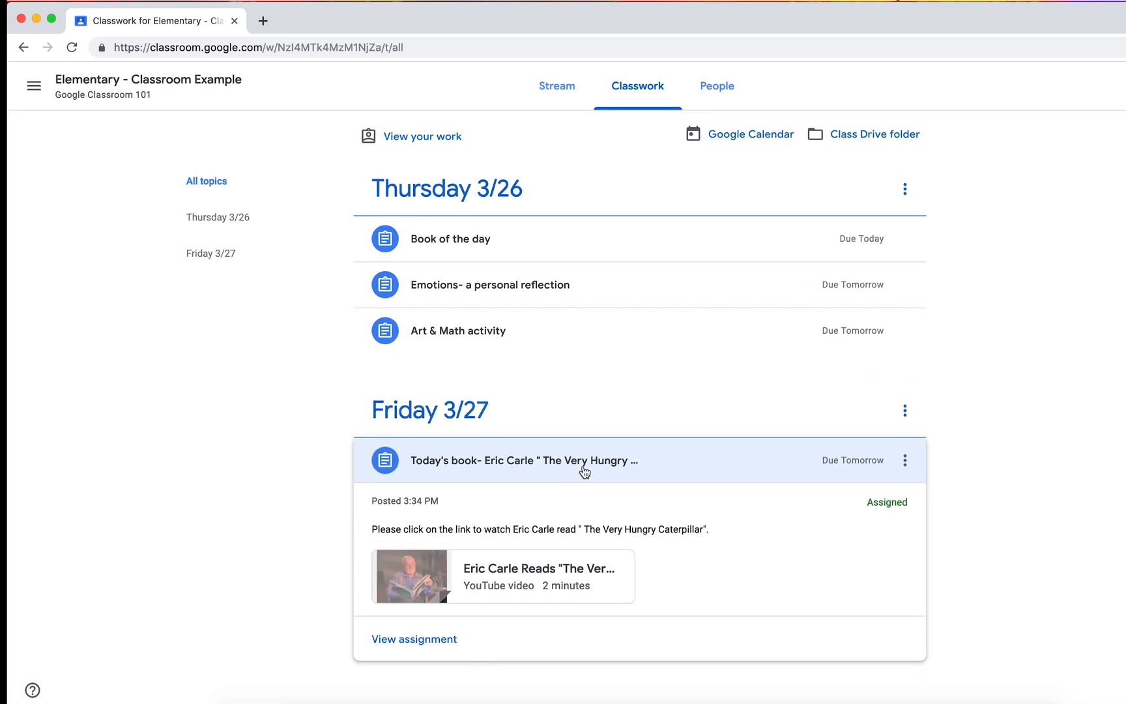
pyautogui.click(412, 576)
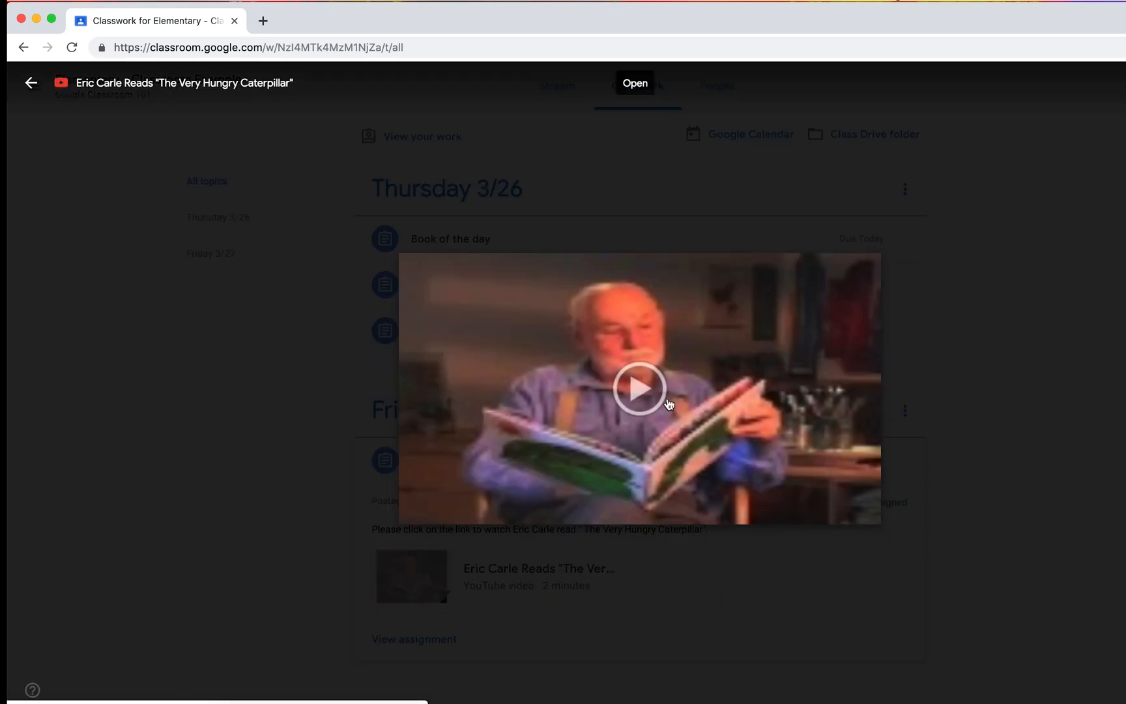
pyautogui.click(638, 388)
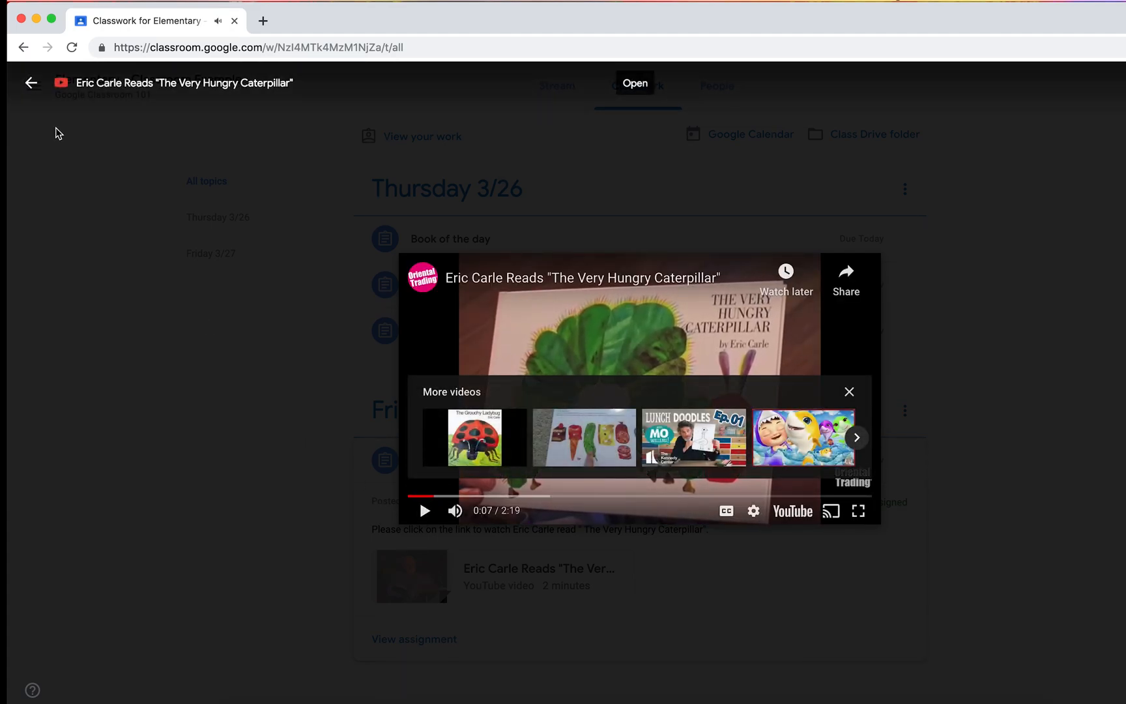
pyautogui.click(849, 392)
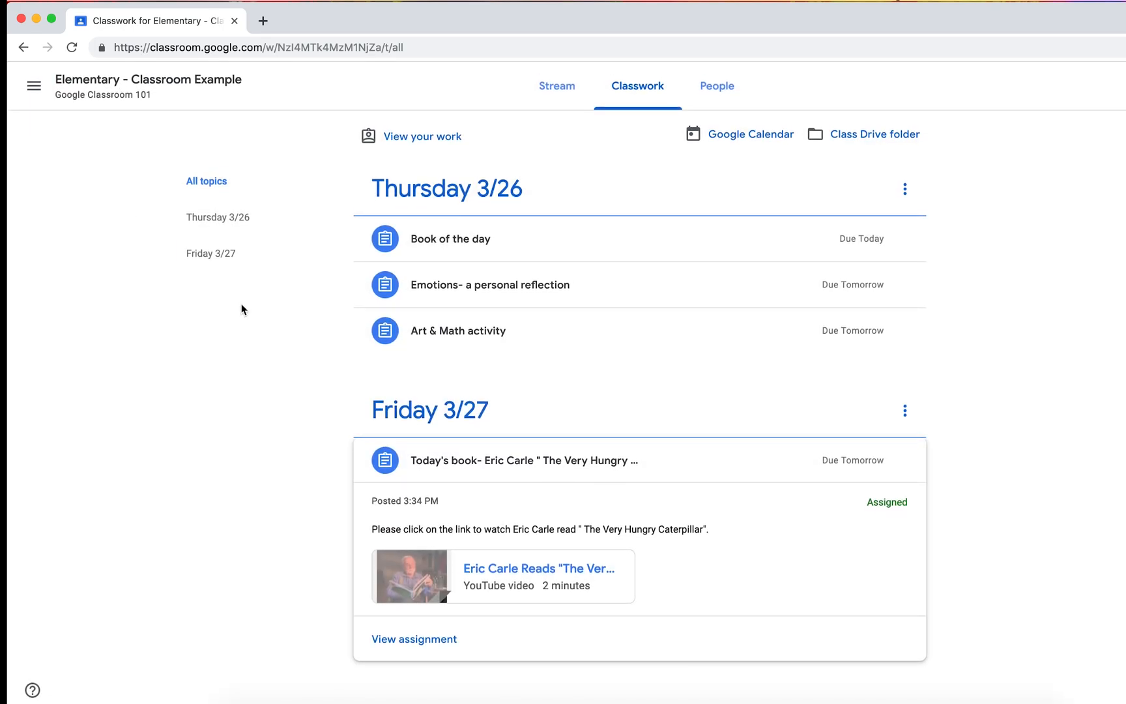
# - In a new tab, search YouTube for kids yoga and open Cosmic Kids Yoga
pyautogui.click(443, 20)
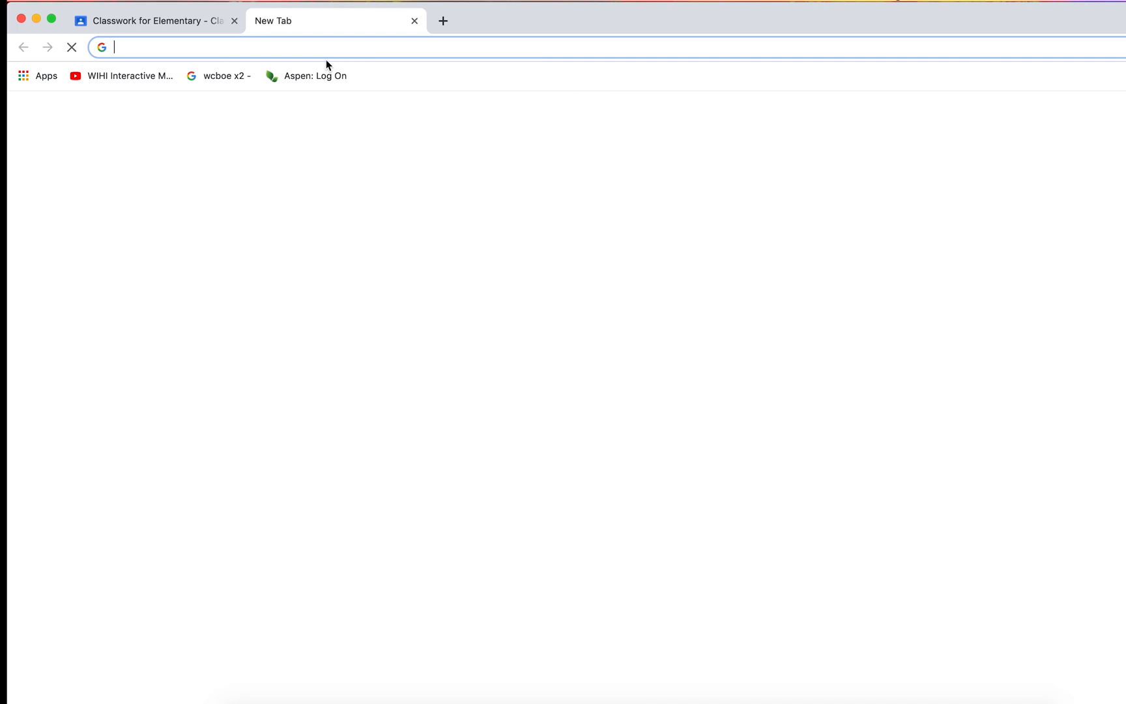
pyautogui.write('youtube.com')
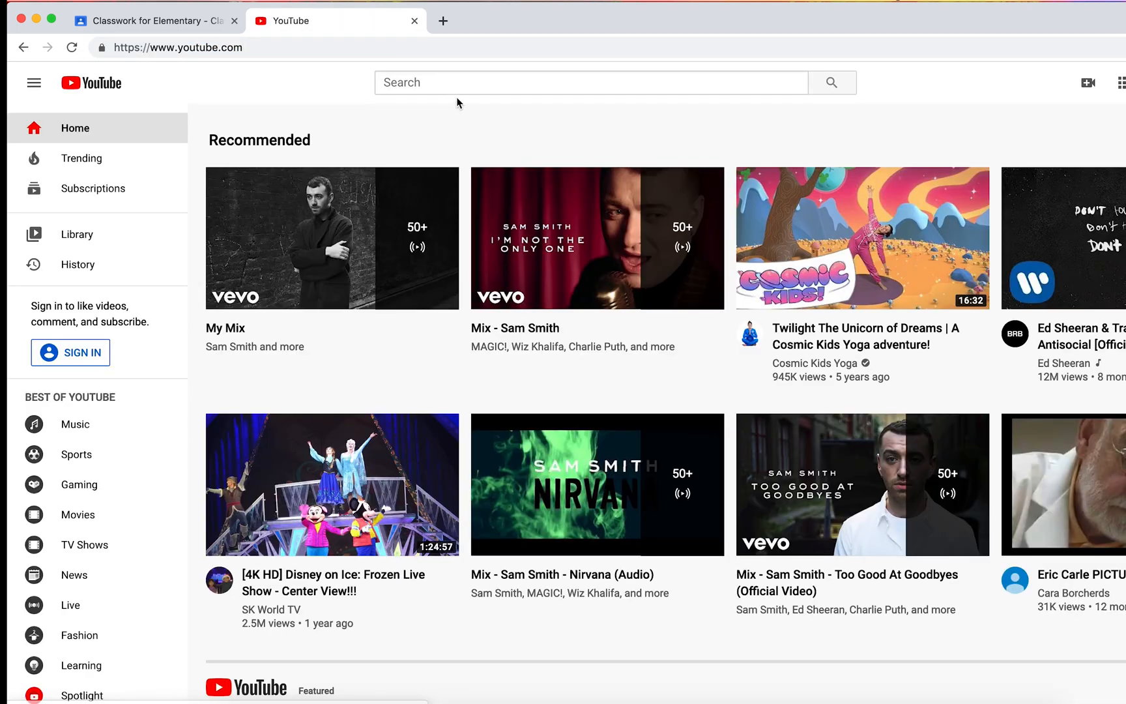
pyautogui.write('kids yoga')
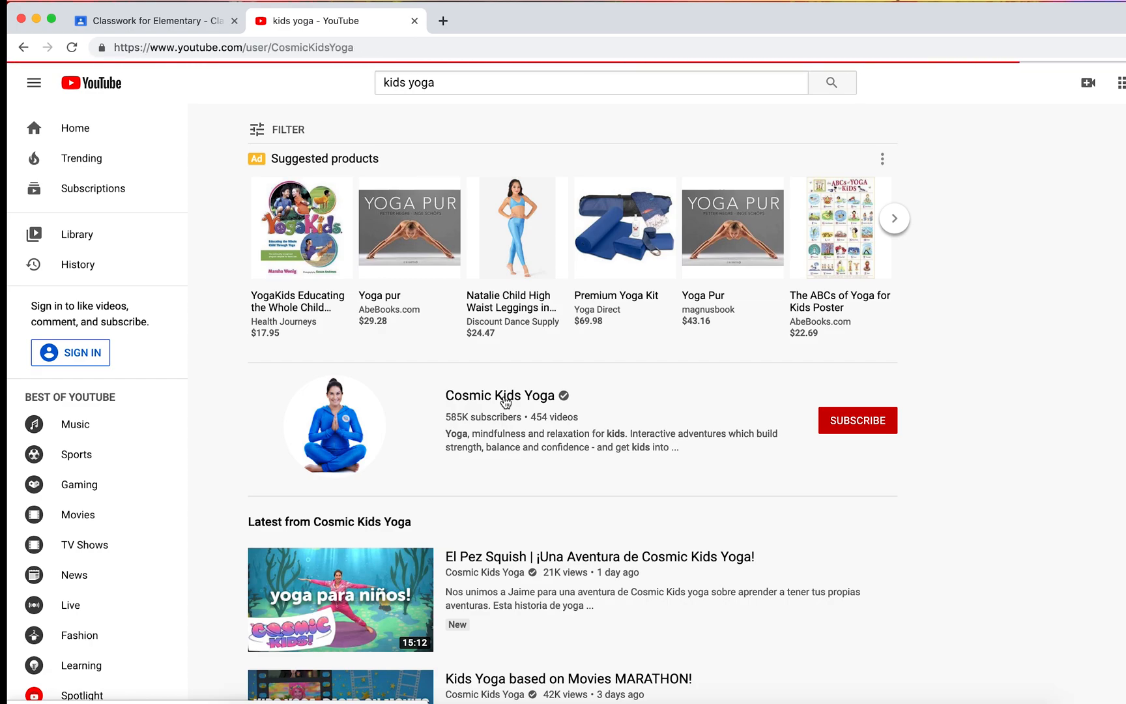
pyautogui.click(500, 395)
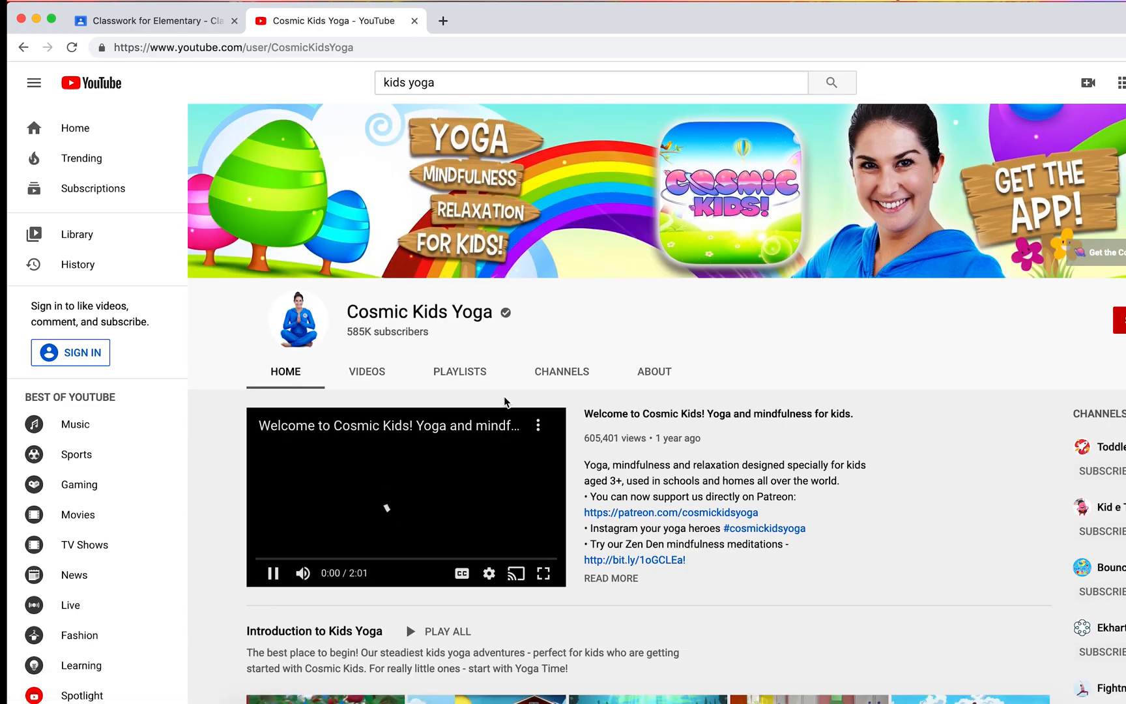
pyautogui.scroll(-3)
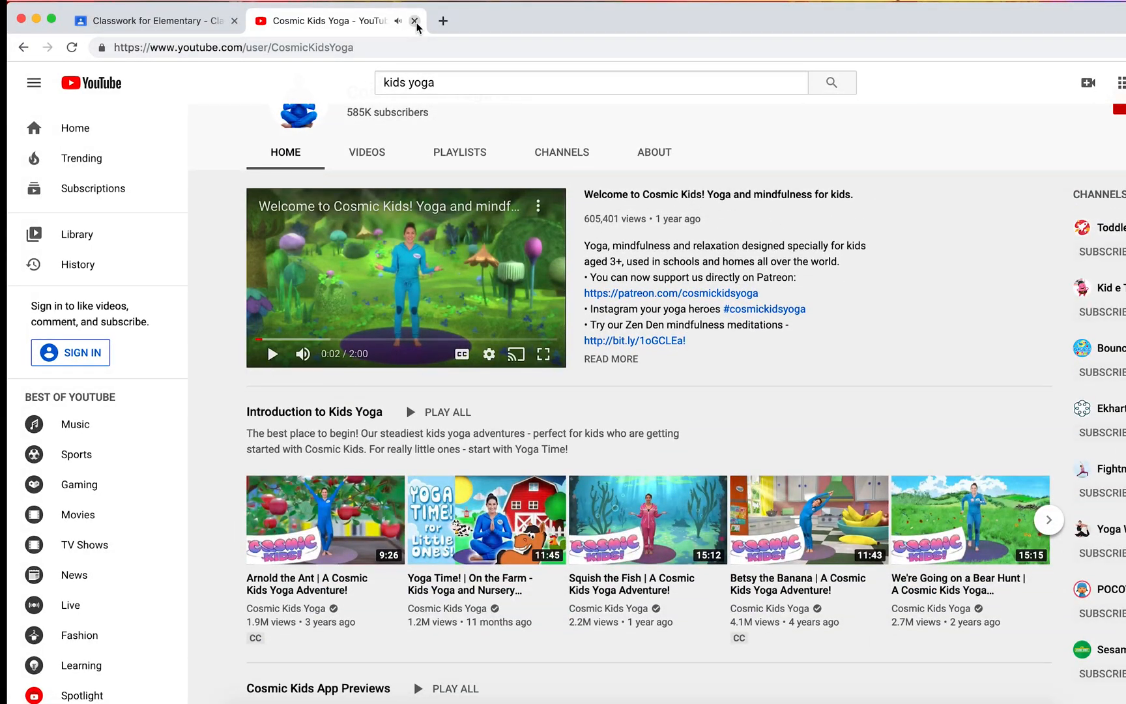
# - Close the YouTube tab, returning to the Classwork list
pyautogui.click(414, 20)
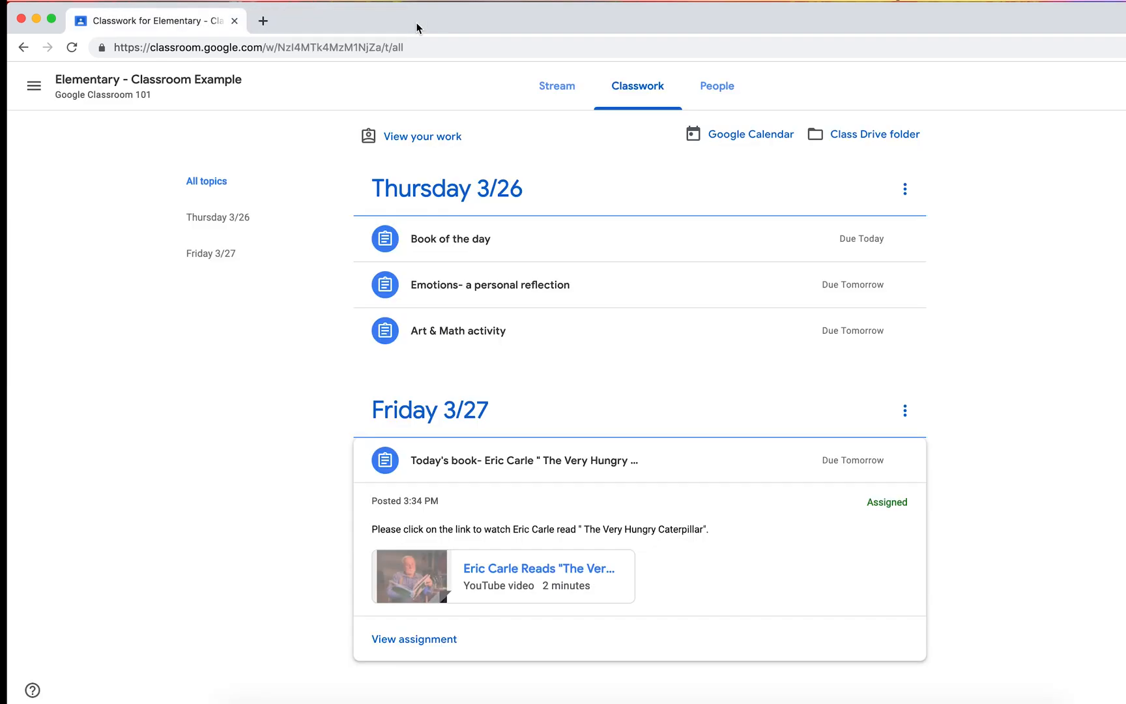
pyautogui.moveTo(228, 388)
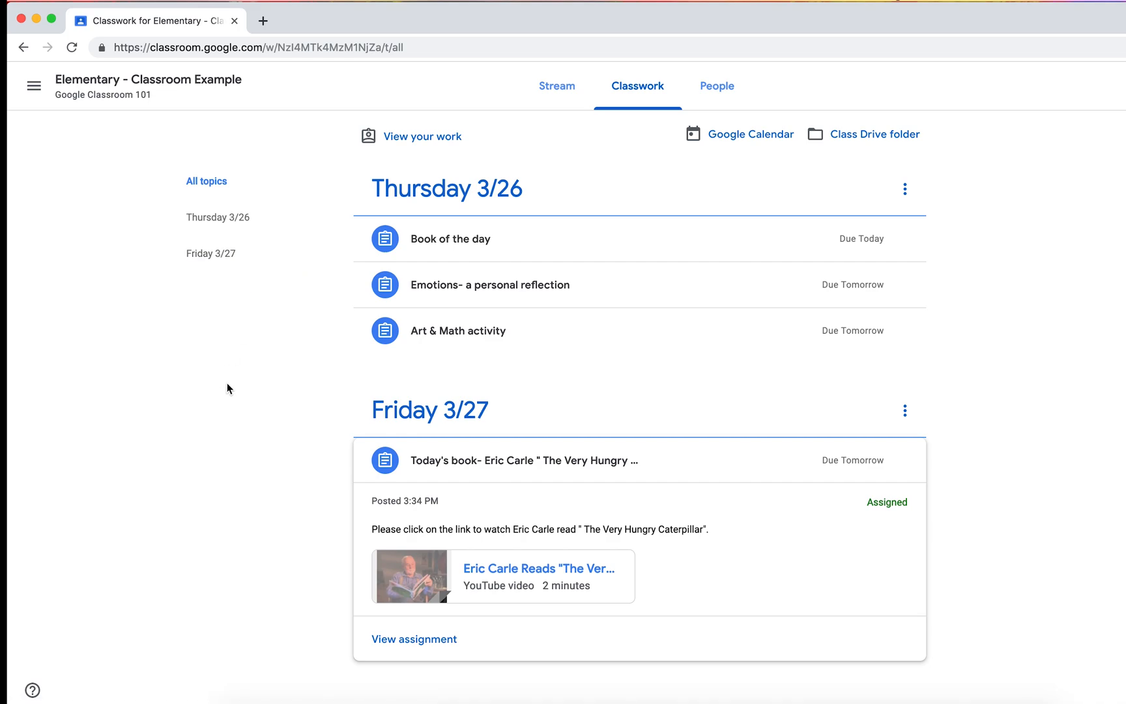
pyautogui.moveTo(161, 489)
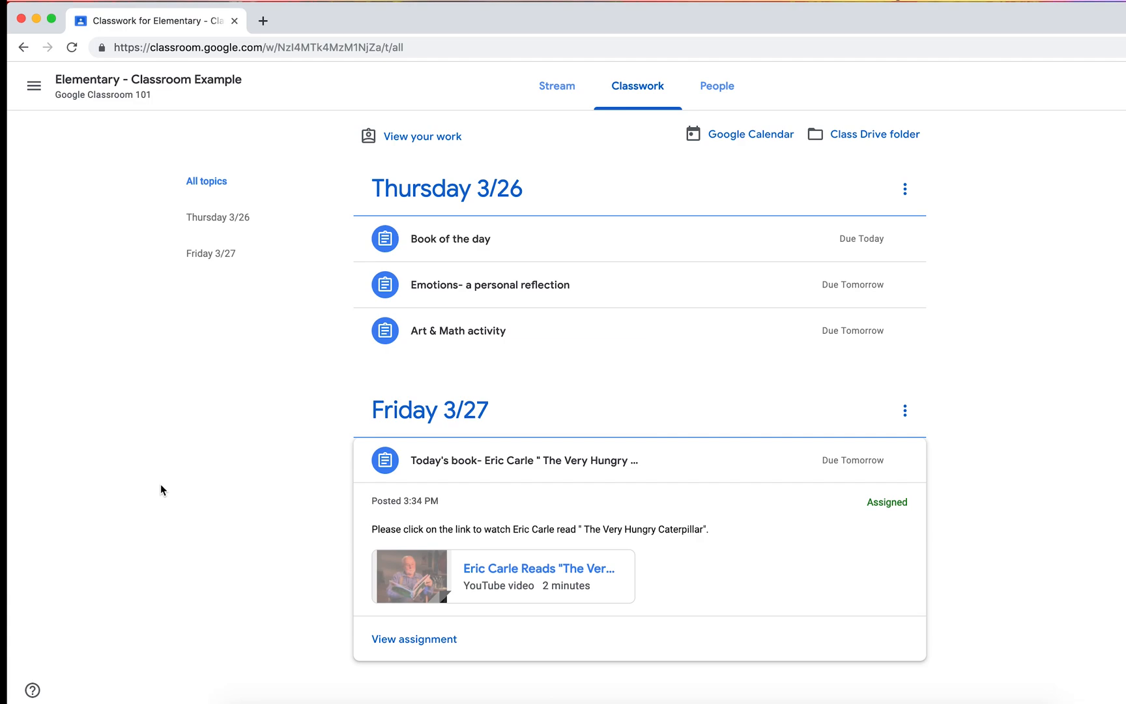
pyautogui.moveTo(232, 446)
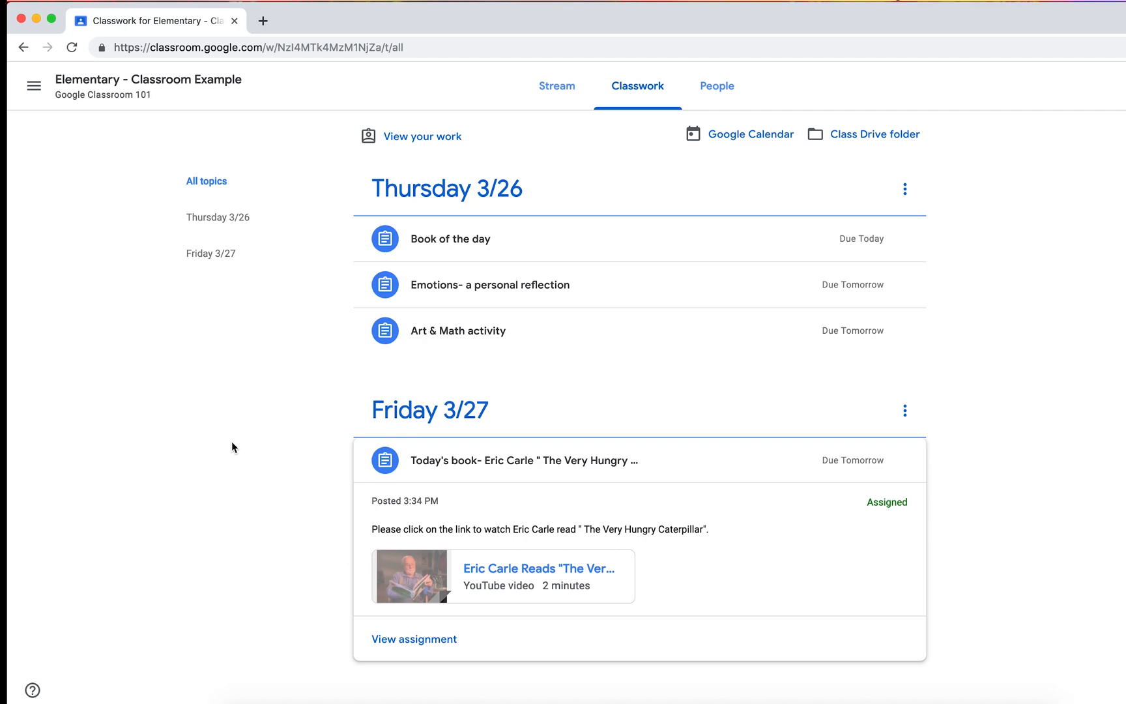